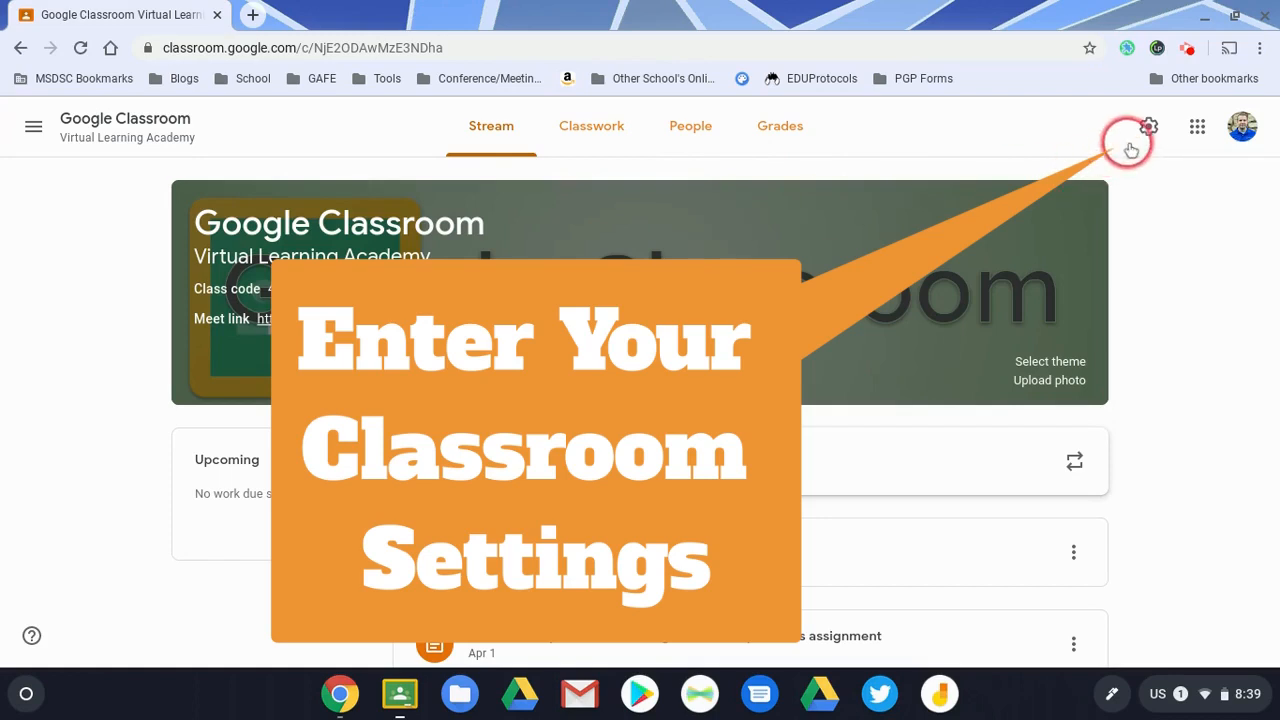
Switch the Meet link's 'Visible to students' off in Class settings and save
{"action": "left_click", "coordinate": [1148, 126]}
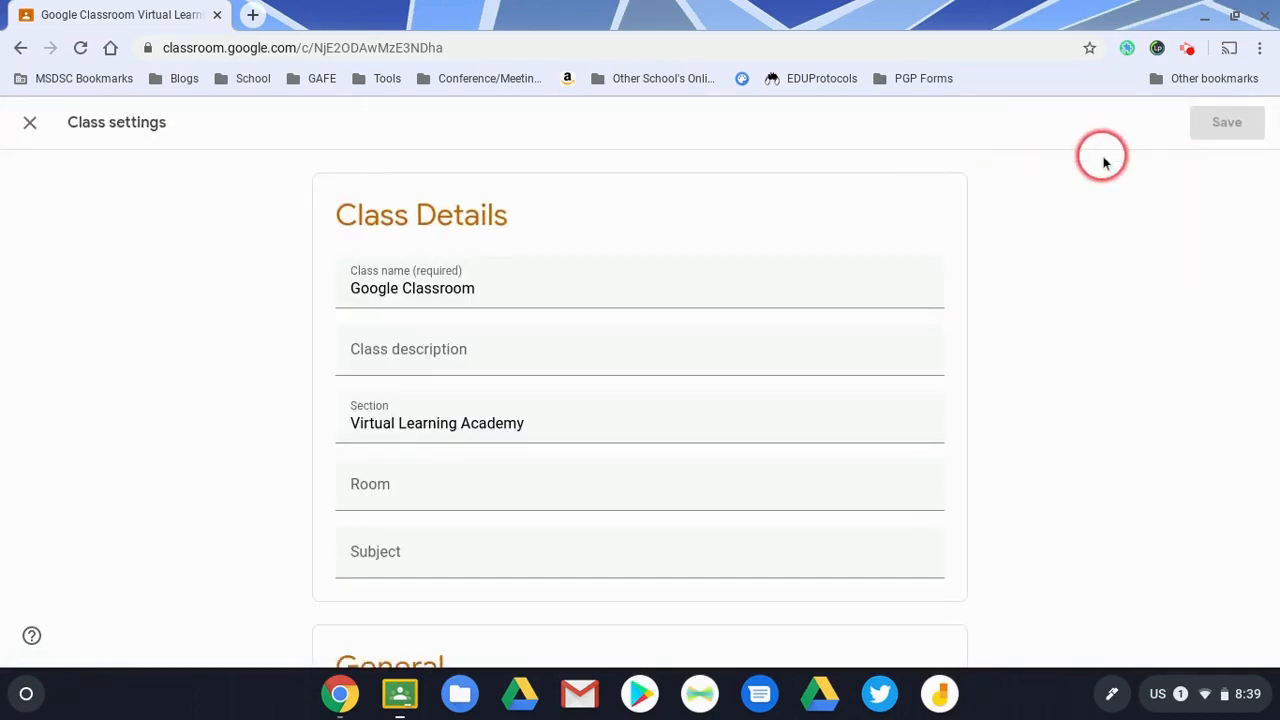
{"action": "mouse_move", "coordinate": [1050, 144]}
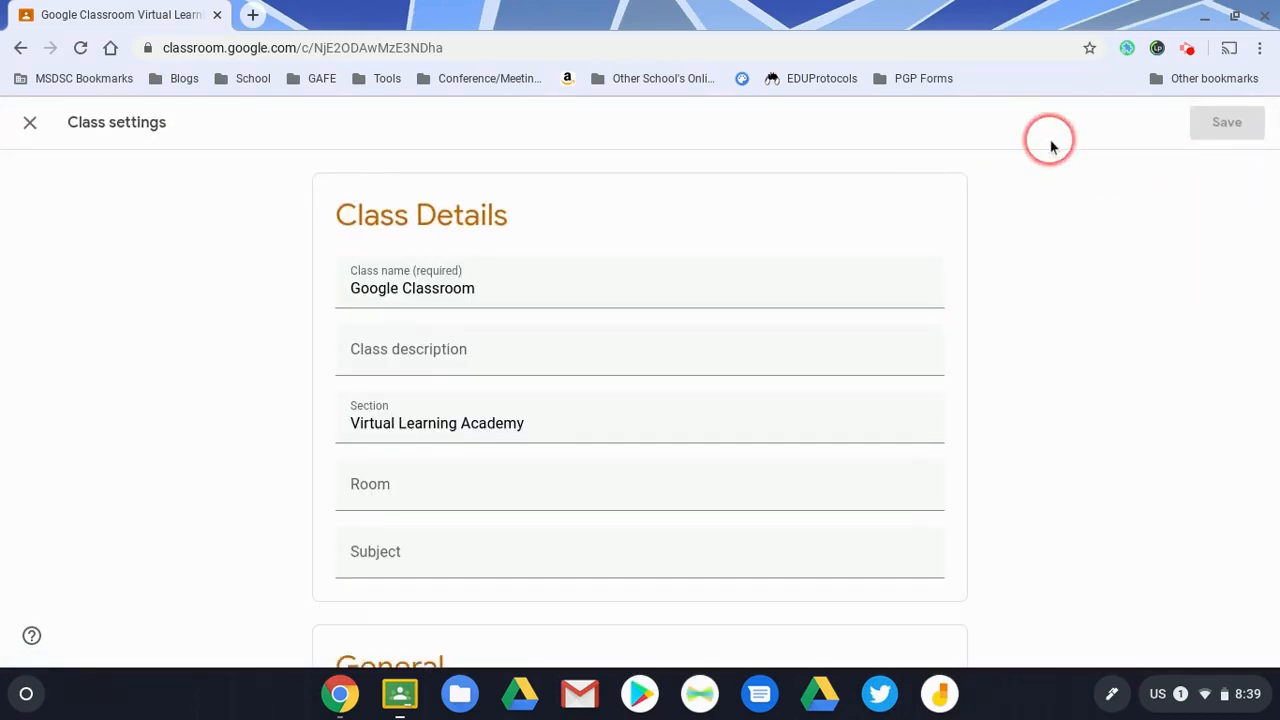
{"action": "scroll", "scroll_direction": "down", "scroll_amount": 3}
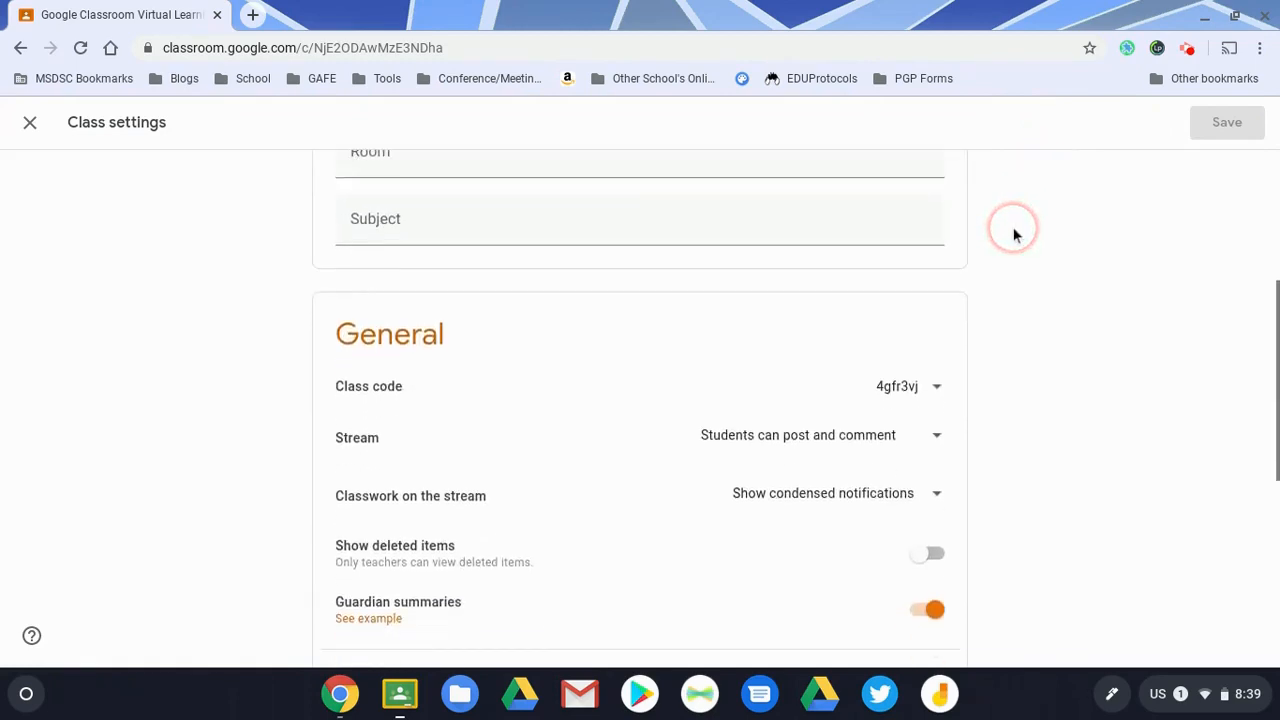
{"action": "scroll", "scroll_direction": "down", "scroll_amount": 3}
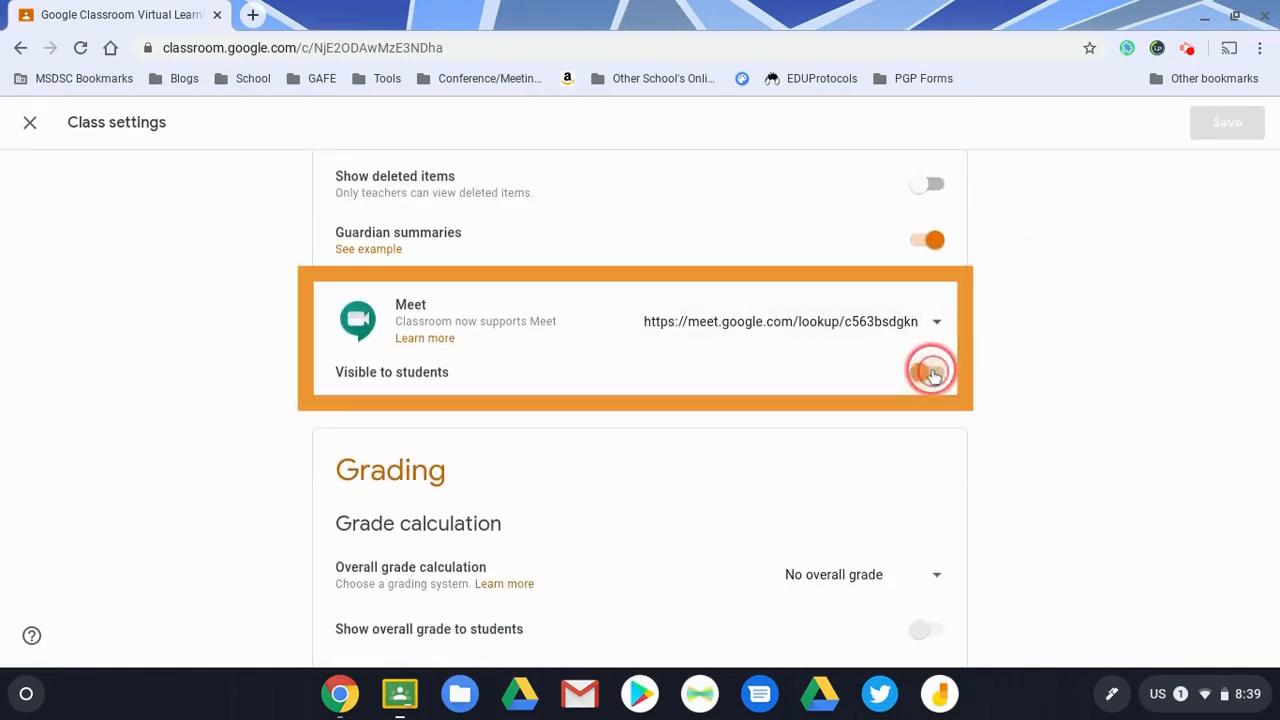
{"action": "left_click", "coordinate": [928, 370]}
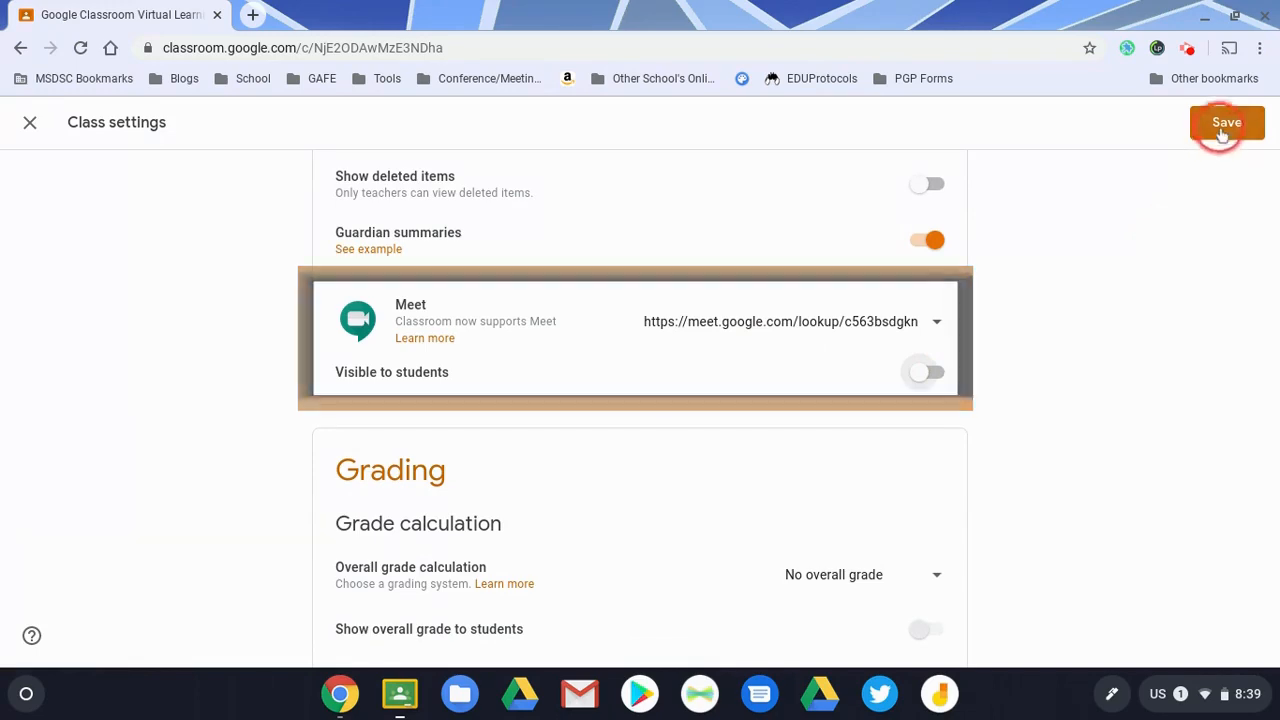
{"action": "left_click", "coordinate": [1226, 122]}
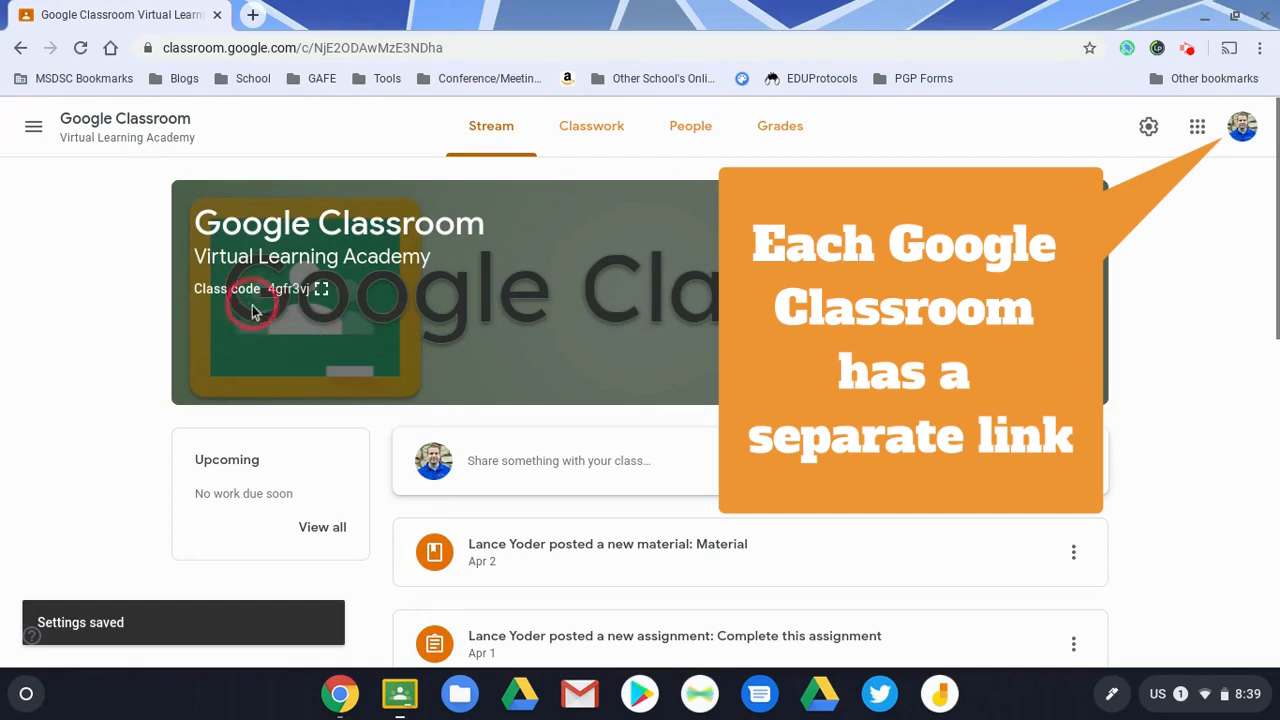
Turn the Meet link's 'Visible to students' back on in Class settings and save
{"action": "left_click", "coordinate": [592, 126]}
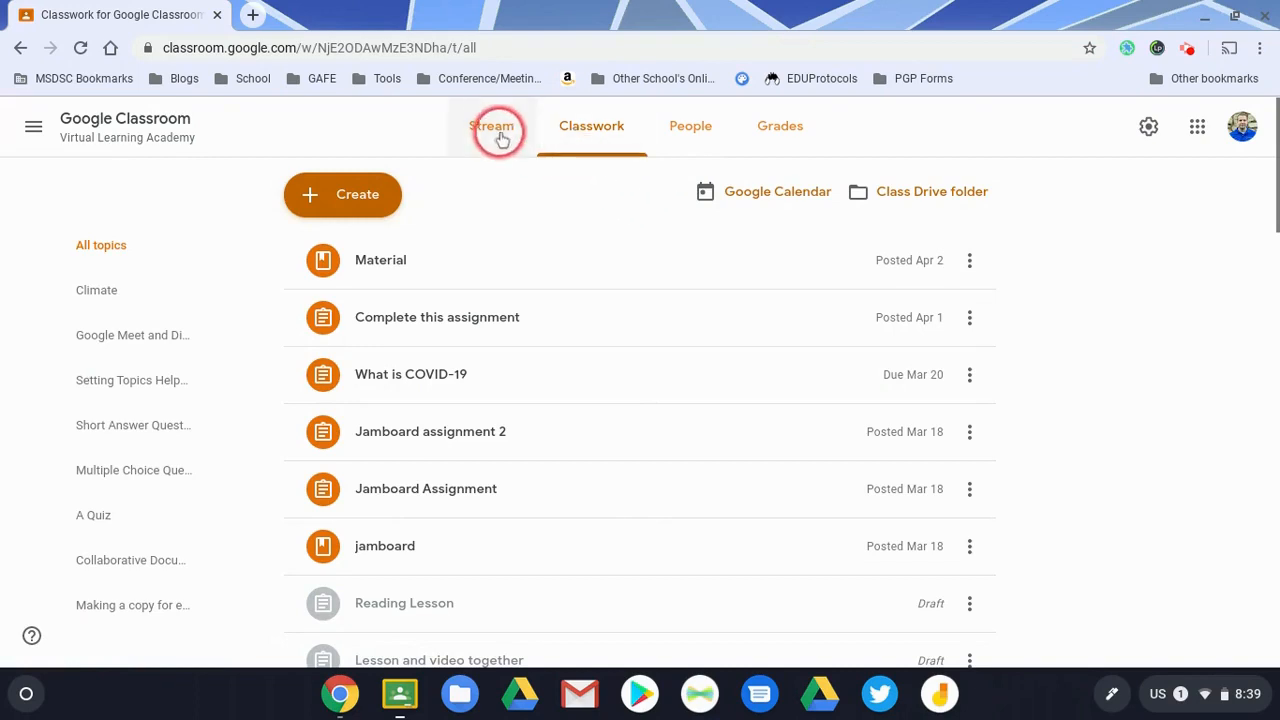
{"action": "left_click", "coordinate": [1148, 126]}
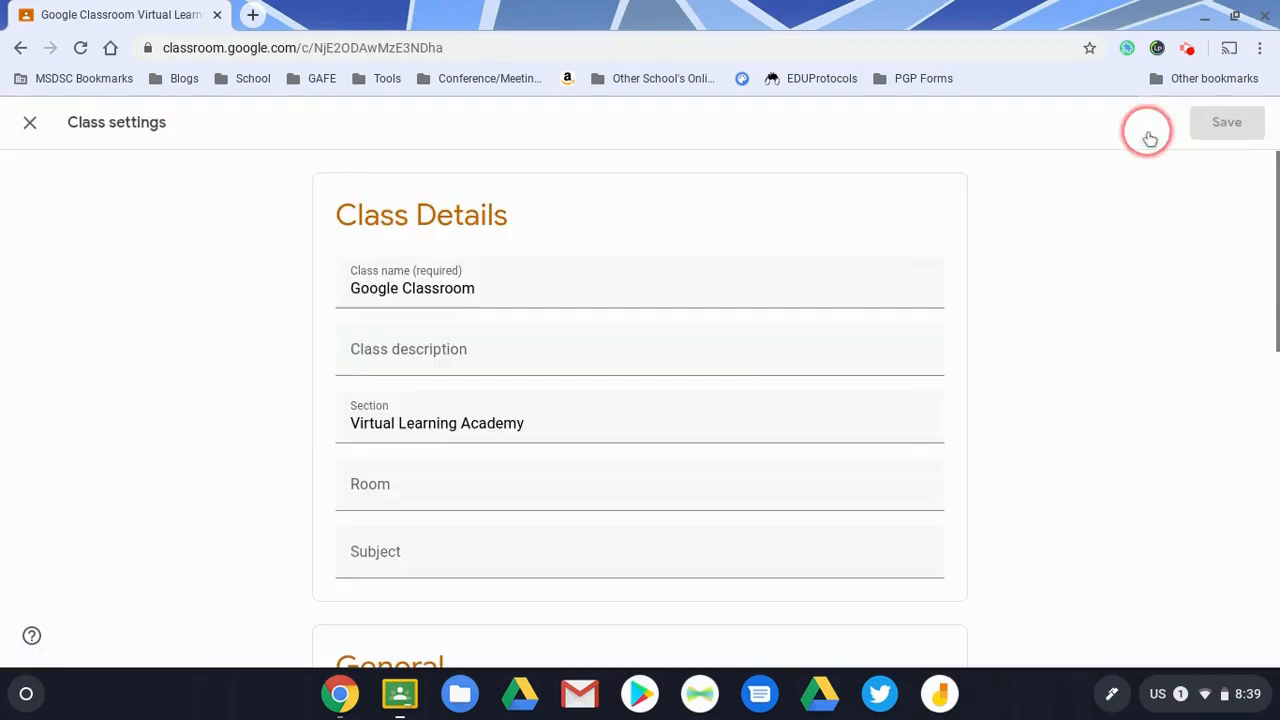
{"action": "scroll", "scroll_direction": "down", "scroll_amount": 3}
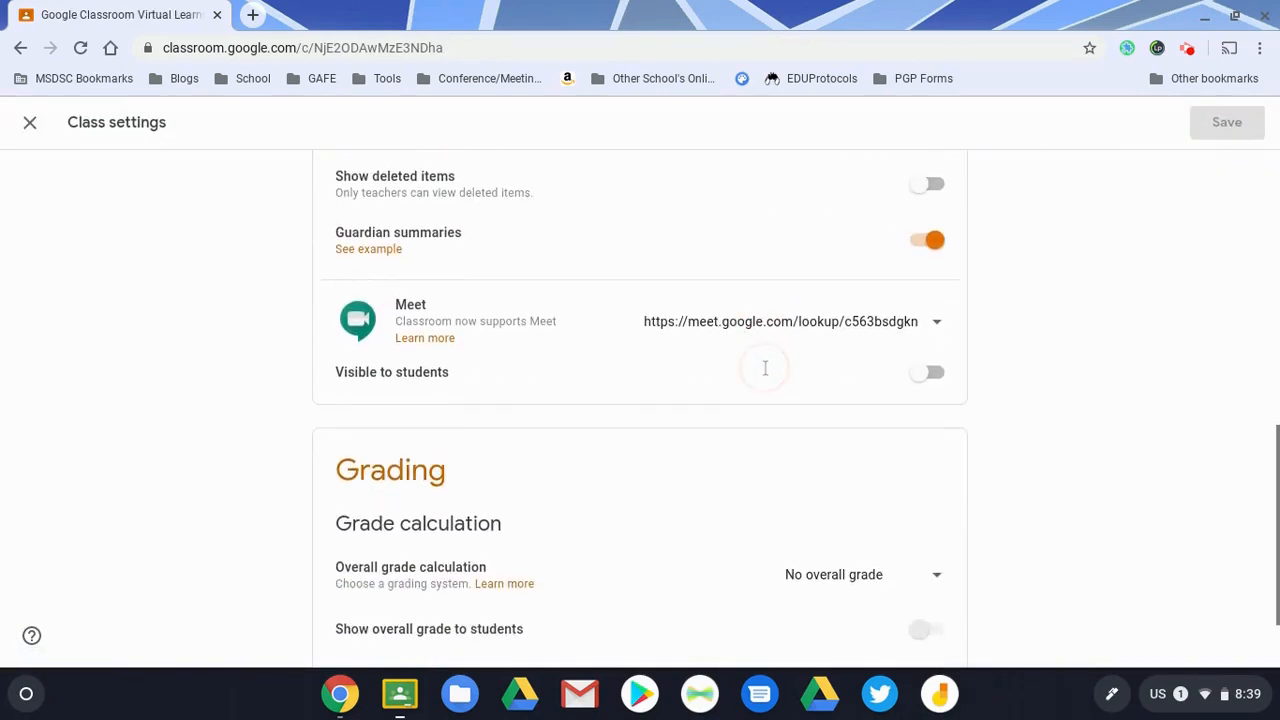
{"action": "left_click", "coordinate": [924, 370]}
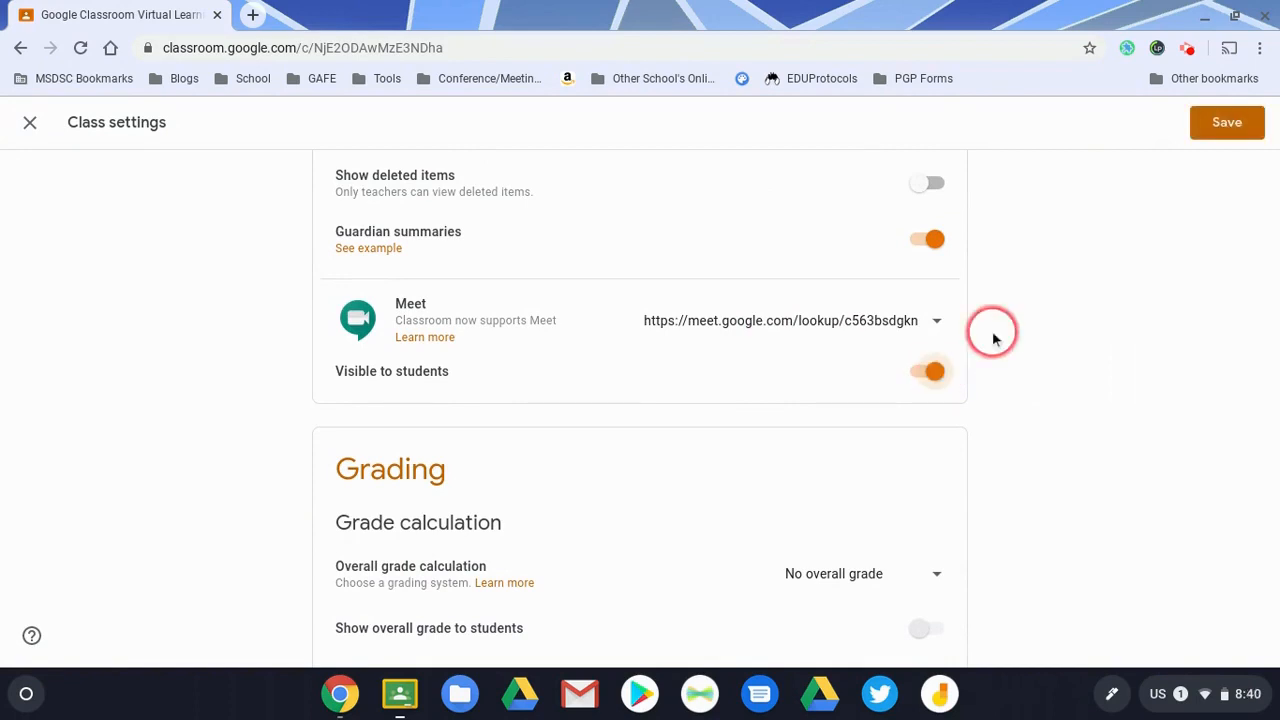
{"action": "left_click", "coordinate": [1228, 122]}
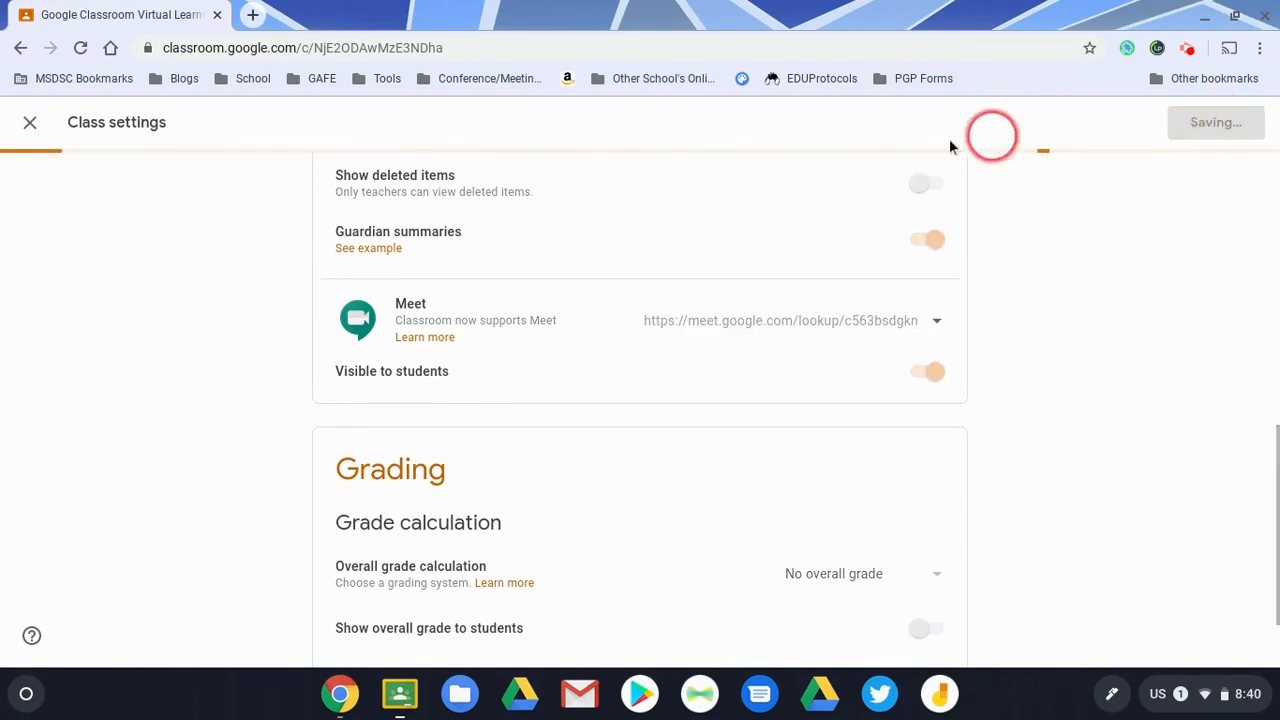
Check the Classwork and Stream pages now show the Meet link again
{"action": "left_click", "coordinate": [28, 122]}
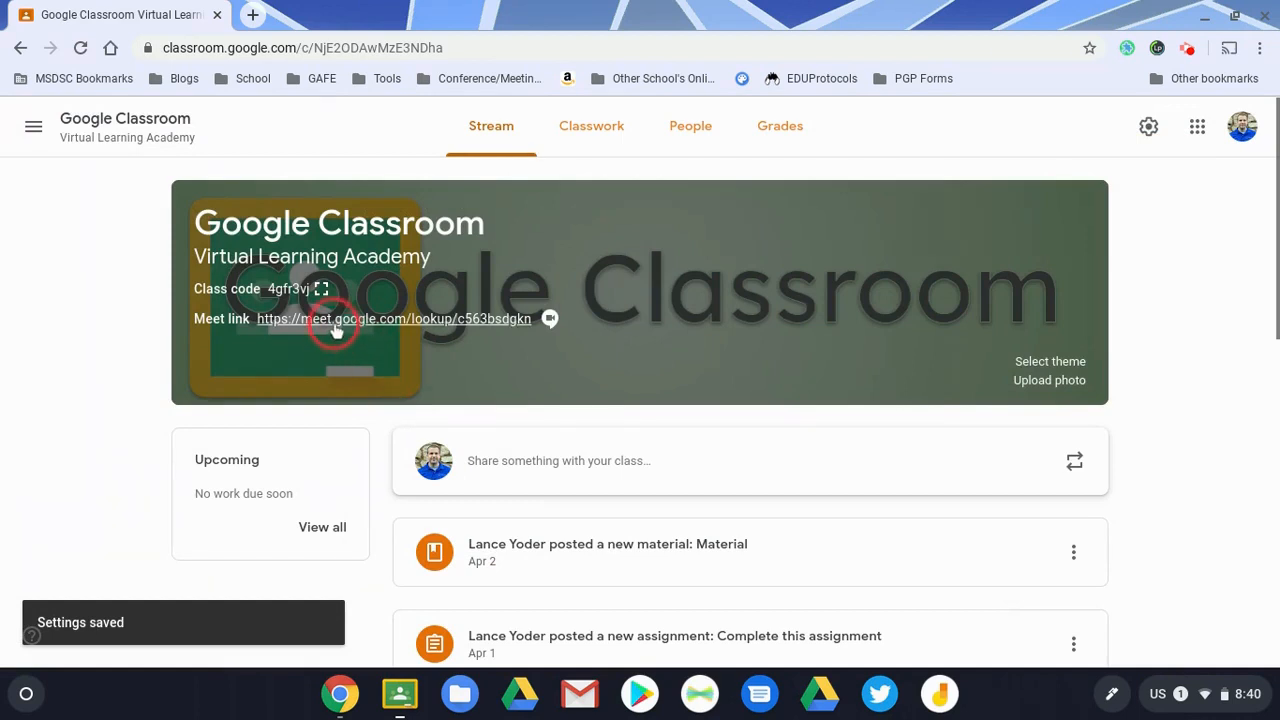
{"action": "mouse_move", "coordinate": [560, 124]}
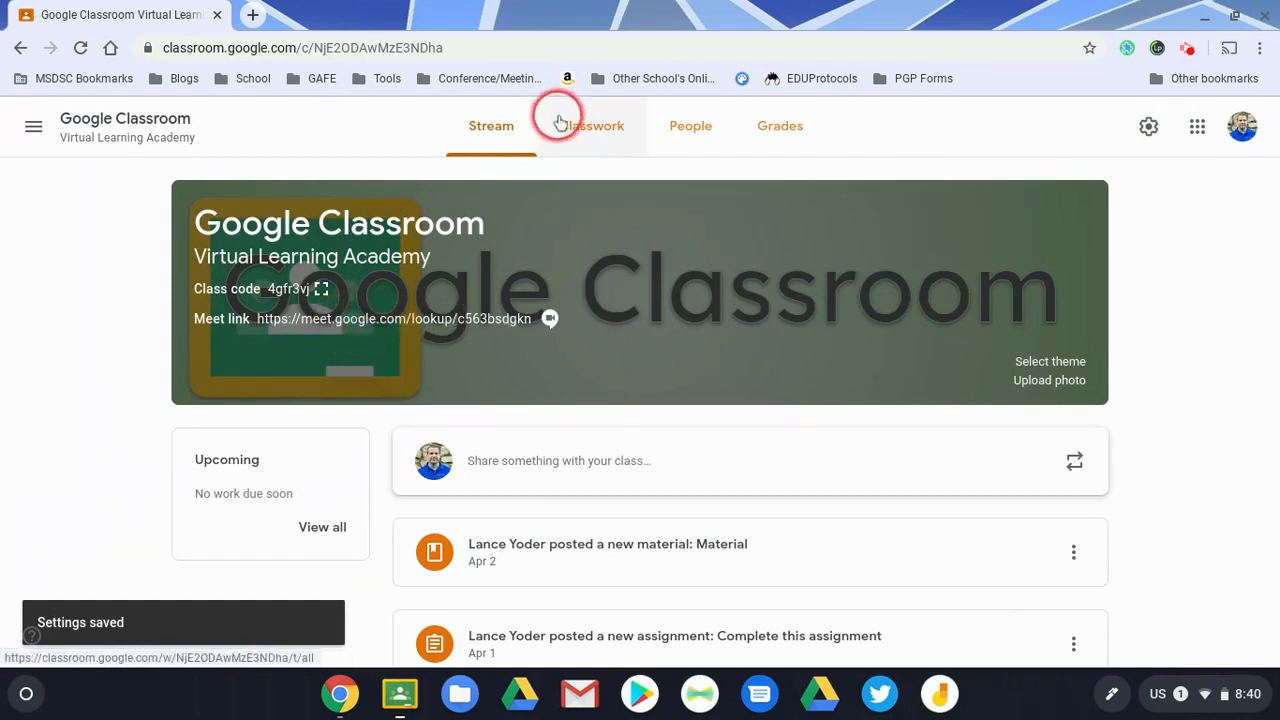
{"action": "left_click", "coordinate": [592, 124]}
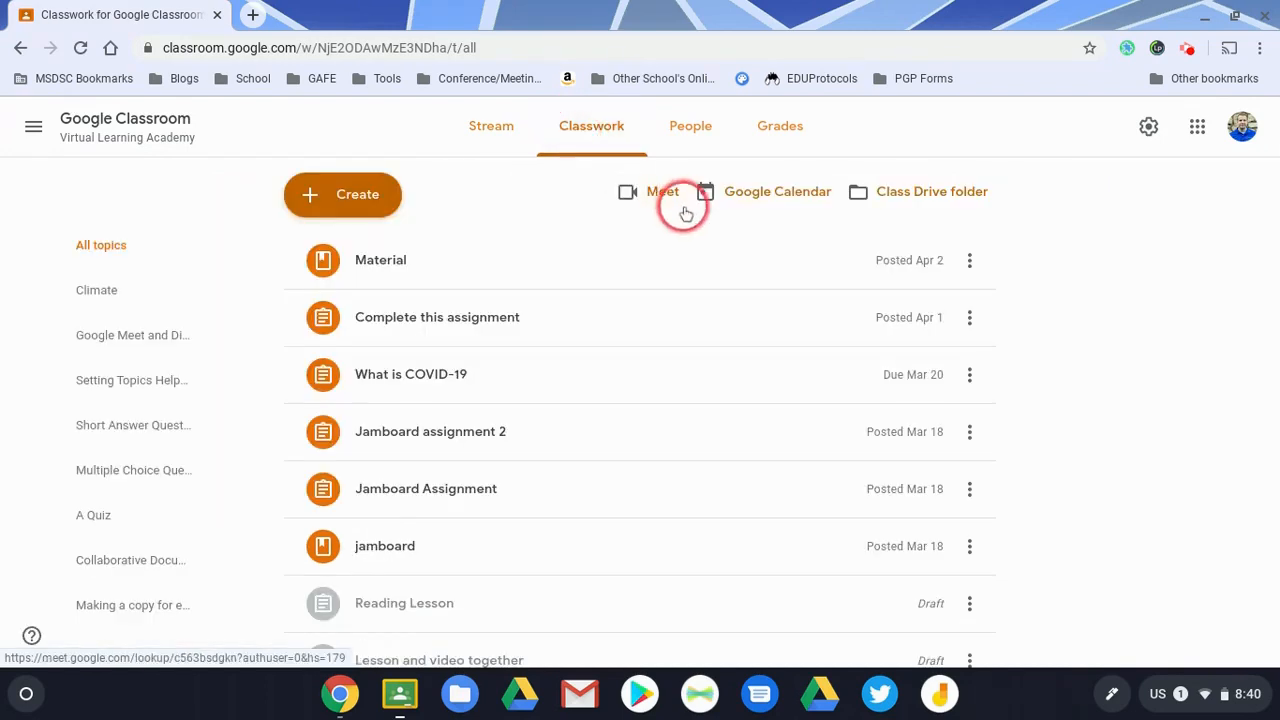
{"action": "left_click", "coordinate": [492, 124]}
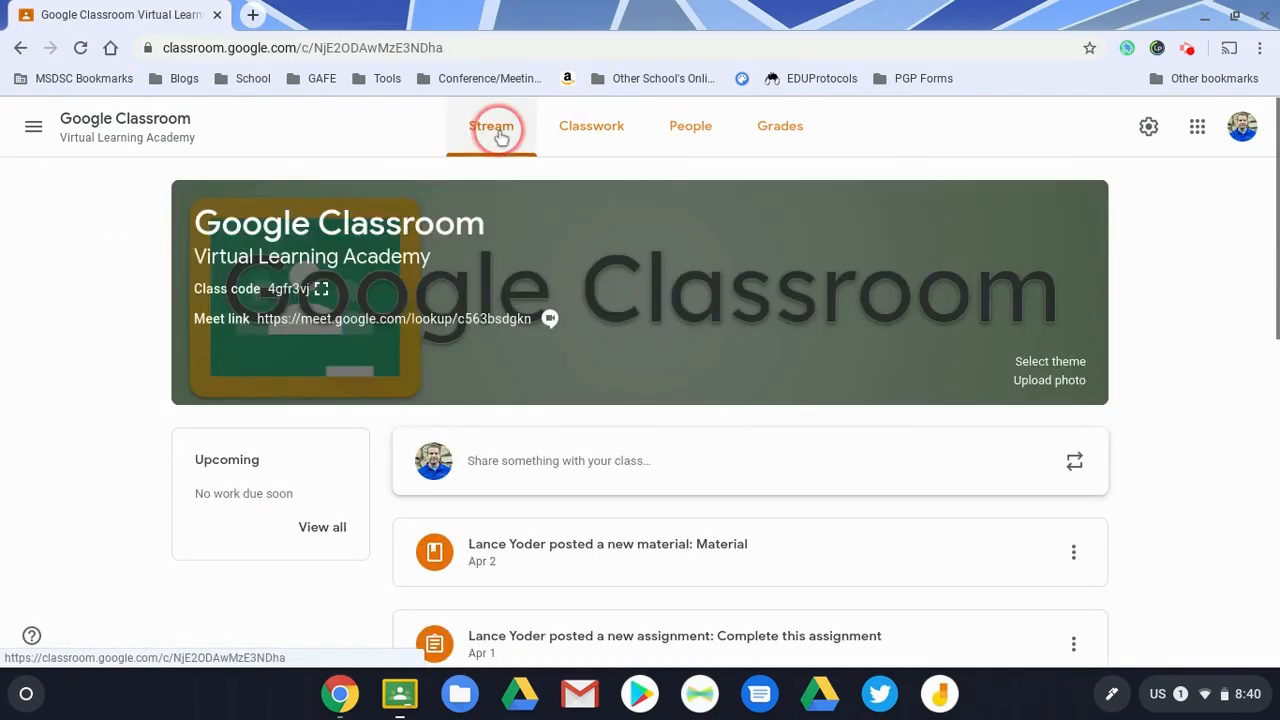
Reach the class Meet lobby from the Stream banner link with the microphone muted
{"action": "left_click", "coordinate": [492, 126]}
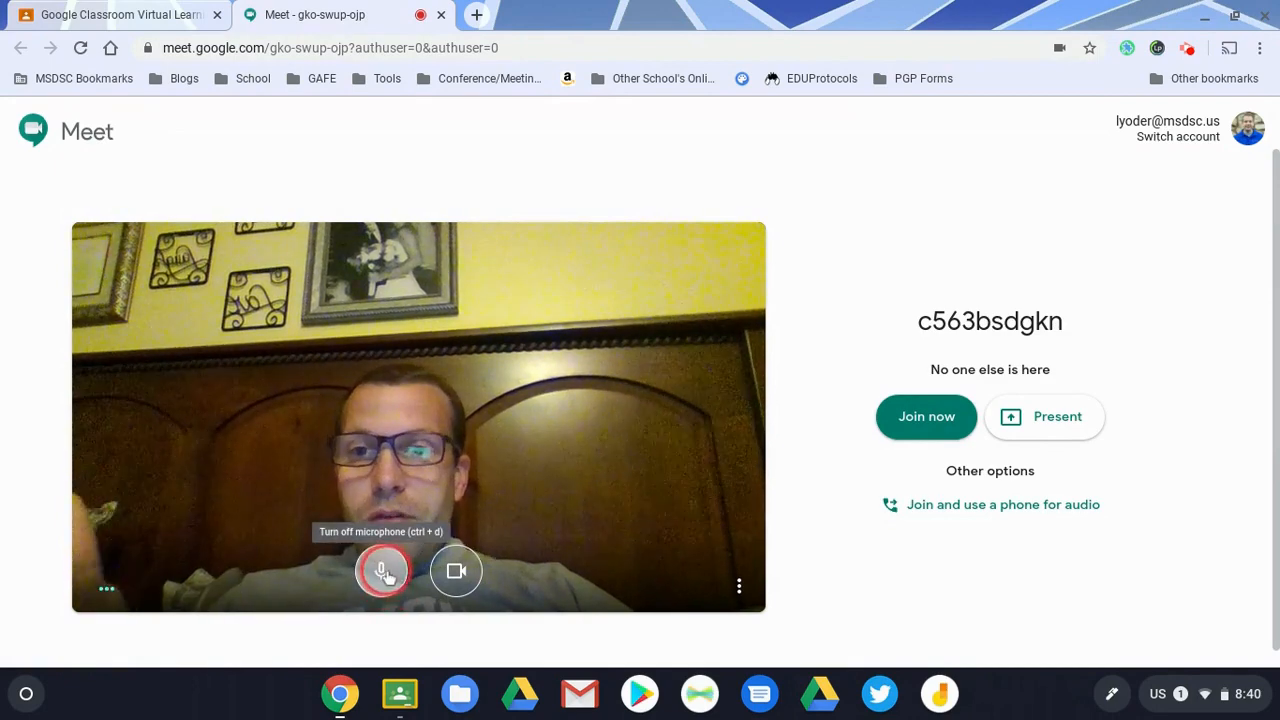
{"action": "left_click", "coordinate": [384, 570]}
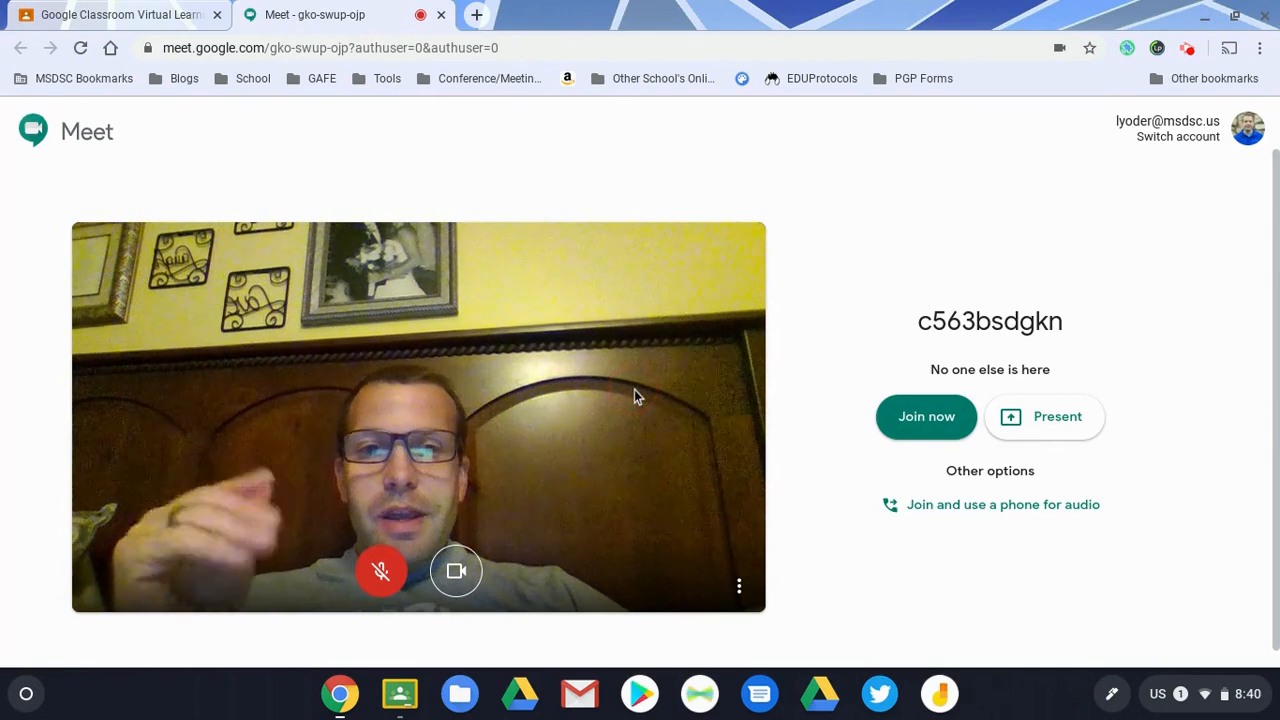
{"action": "left_click", "coordinate": [926, 416]}
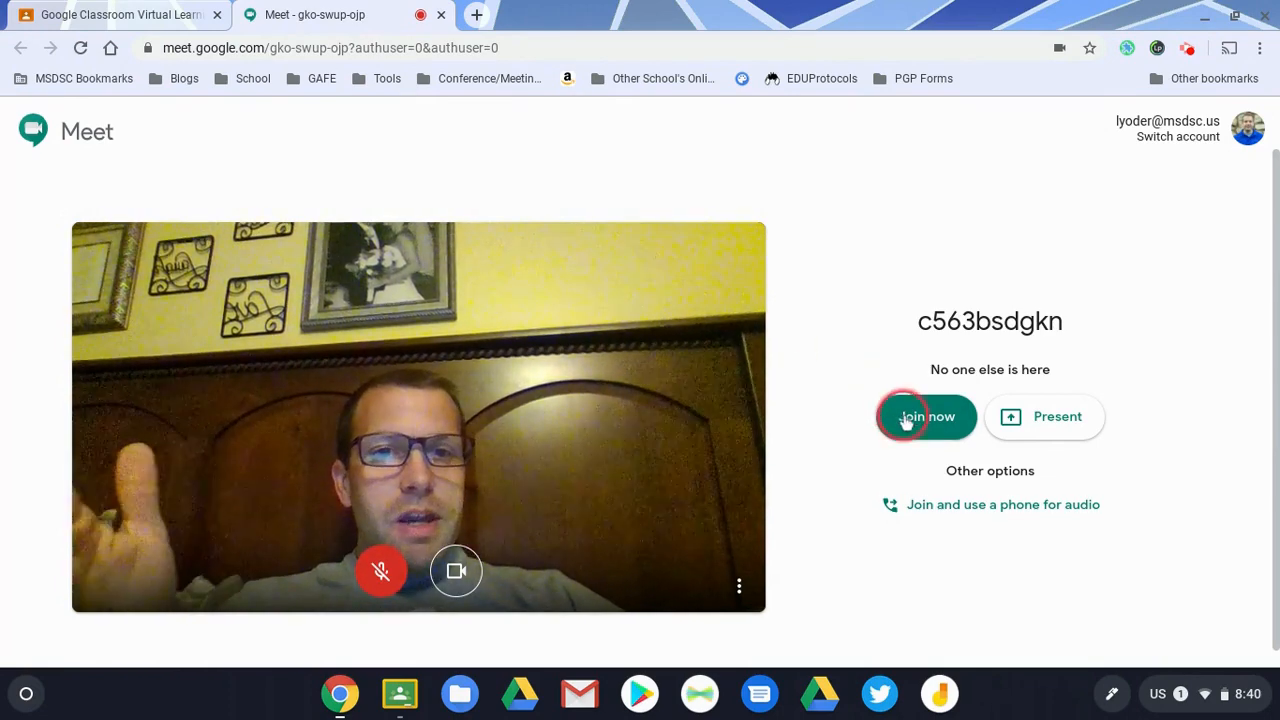
{"action": "left_click", "coordinate": [926, 416]}
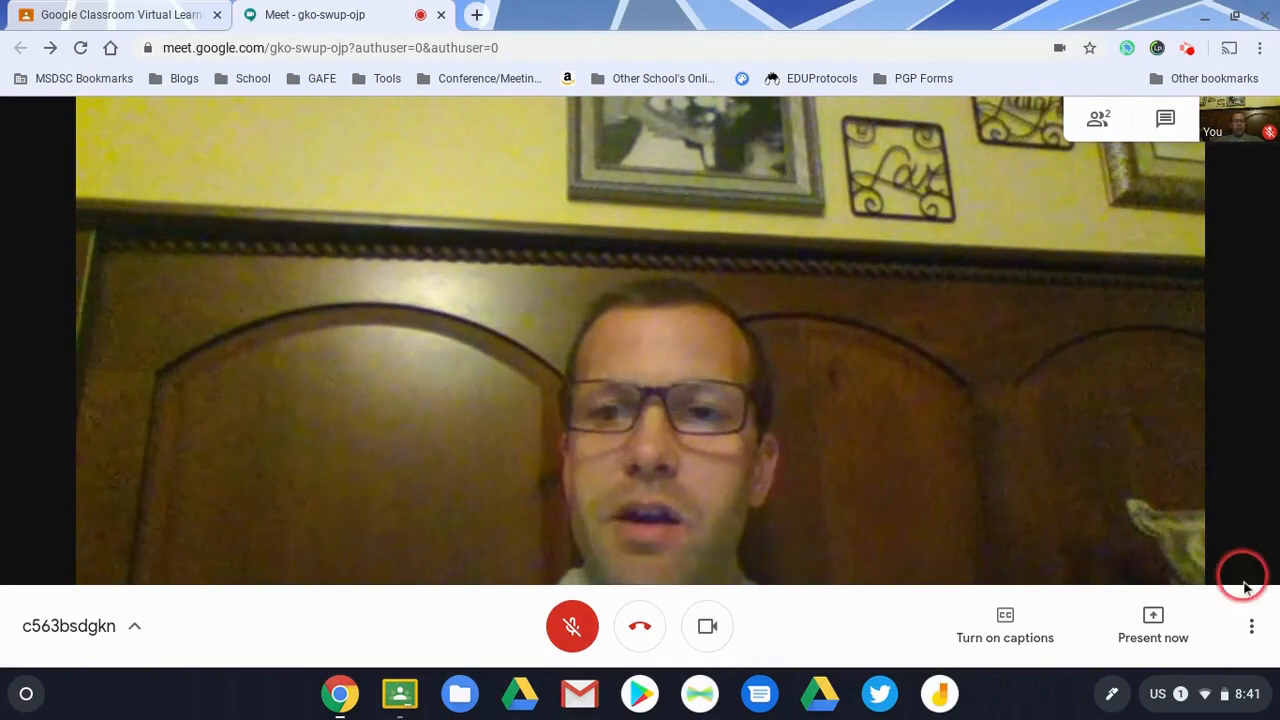
{"action": "left_click", "coordinate": [1252, 626]}
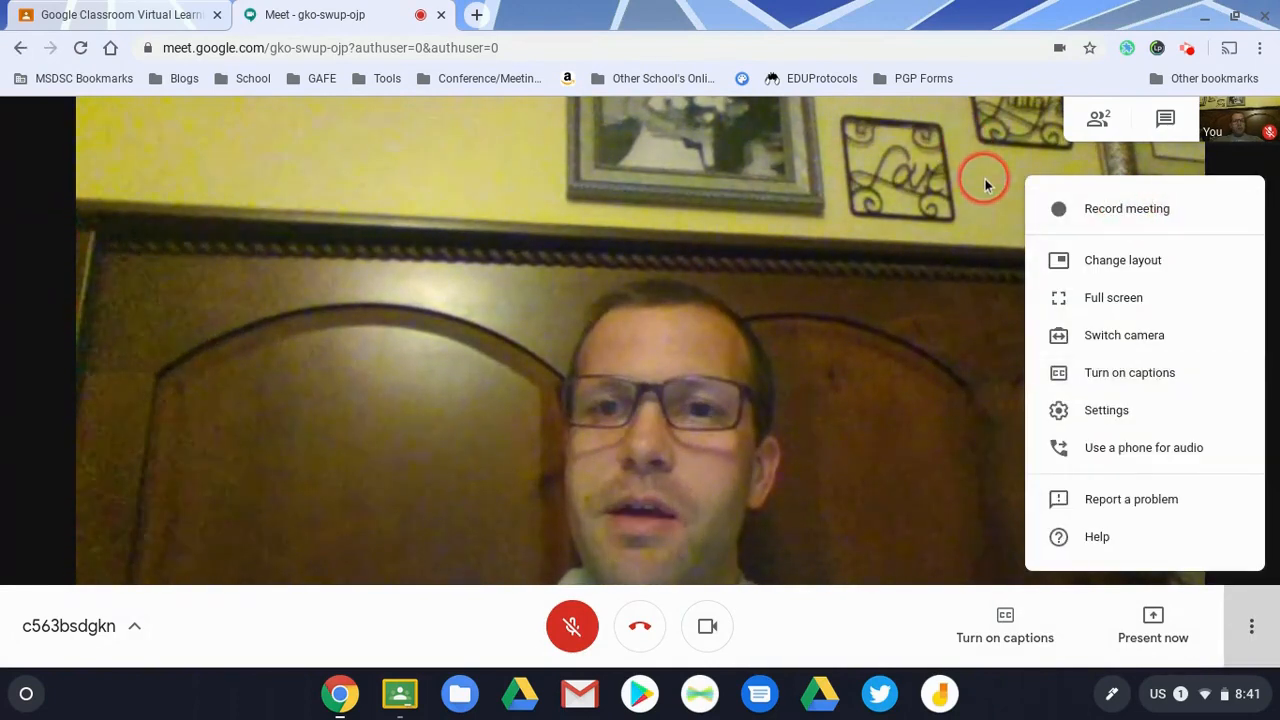
{"action": "left_click", "coordinate": [1252, 626]}
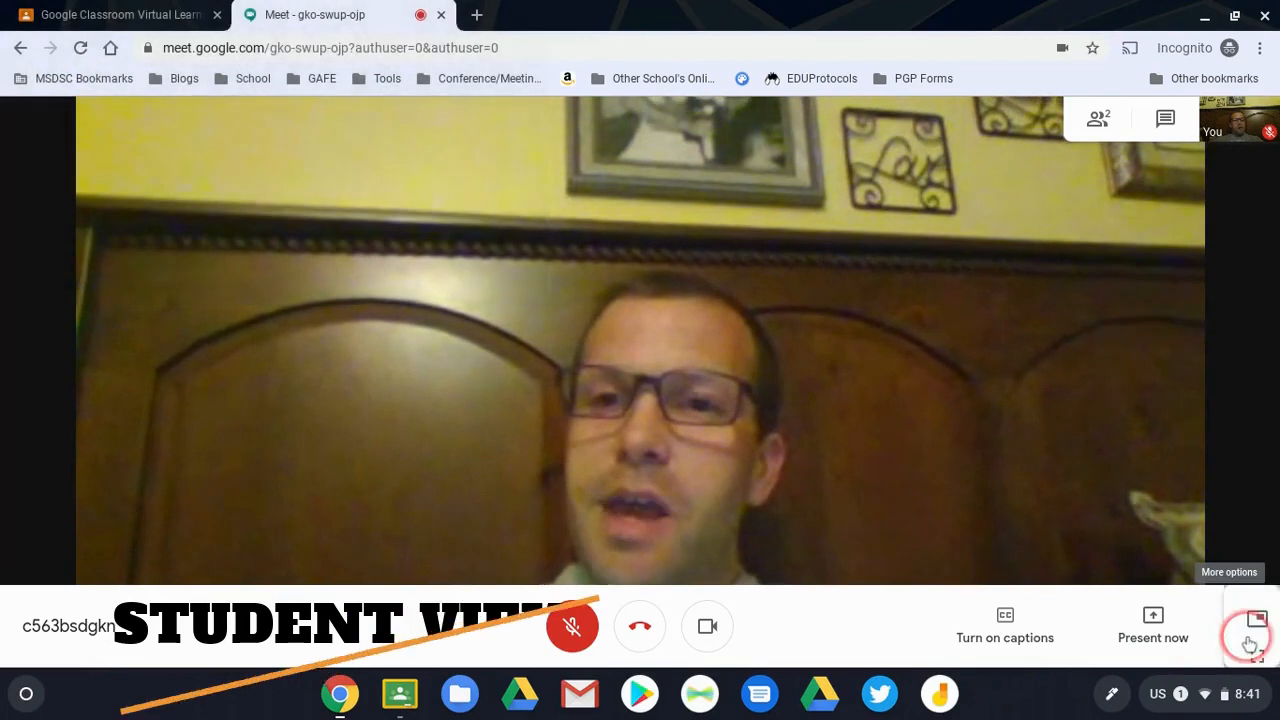
{"action": "left_click", "coordinate": [1248, 642]}
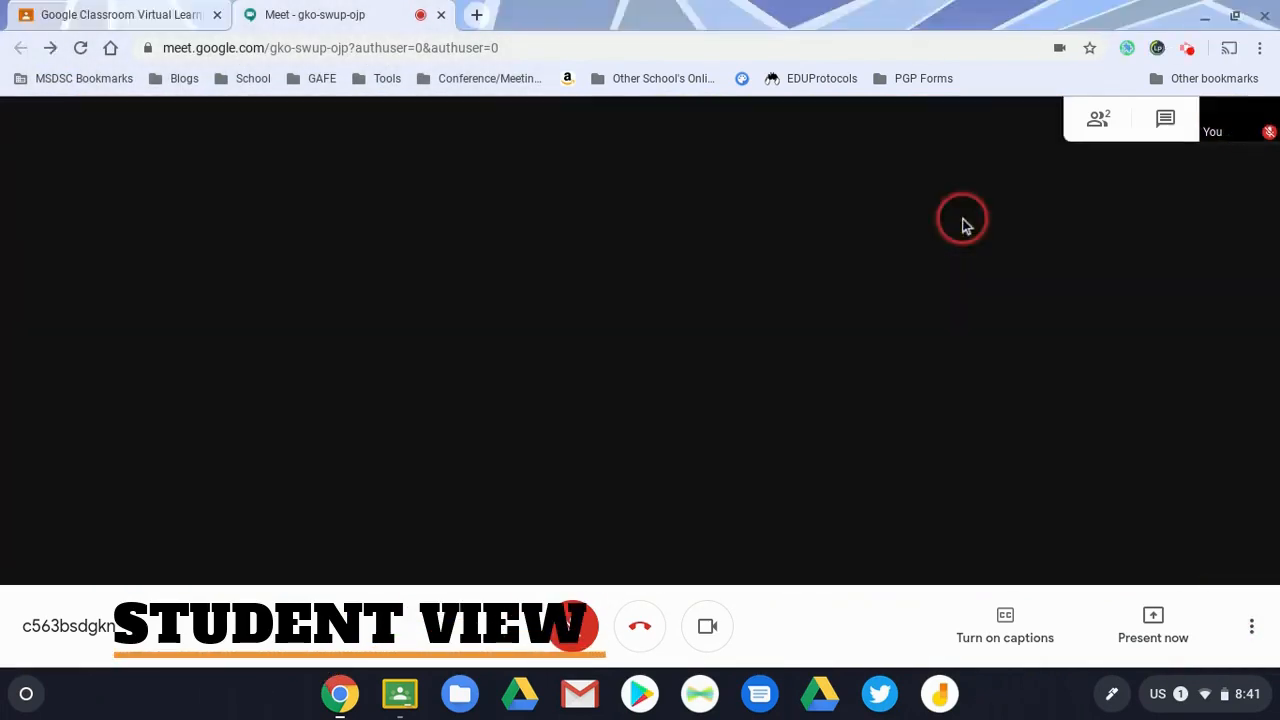
{"action": "left_click", "coordinate": [572, 626]}
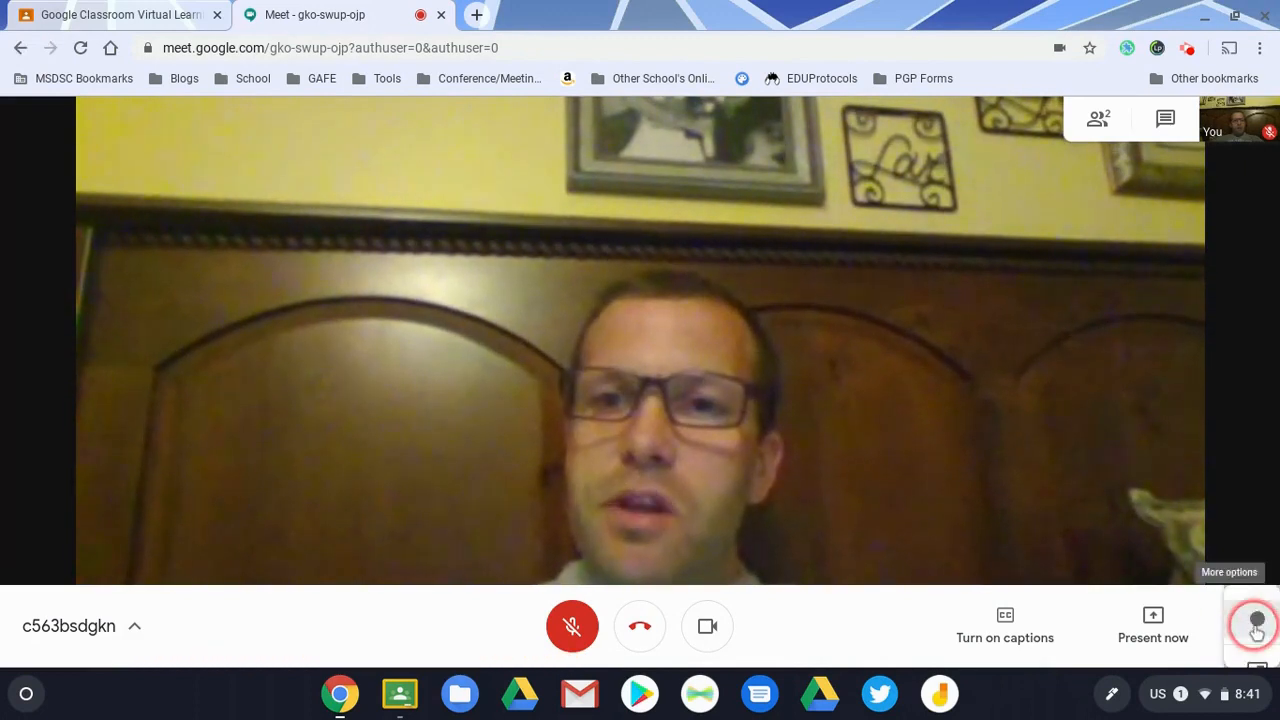
{"action": "left_click", "coordinate": [1256, 626]}
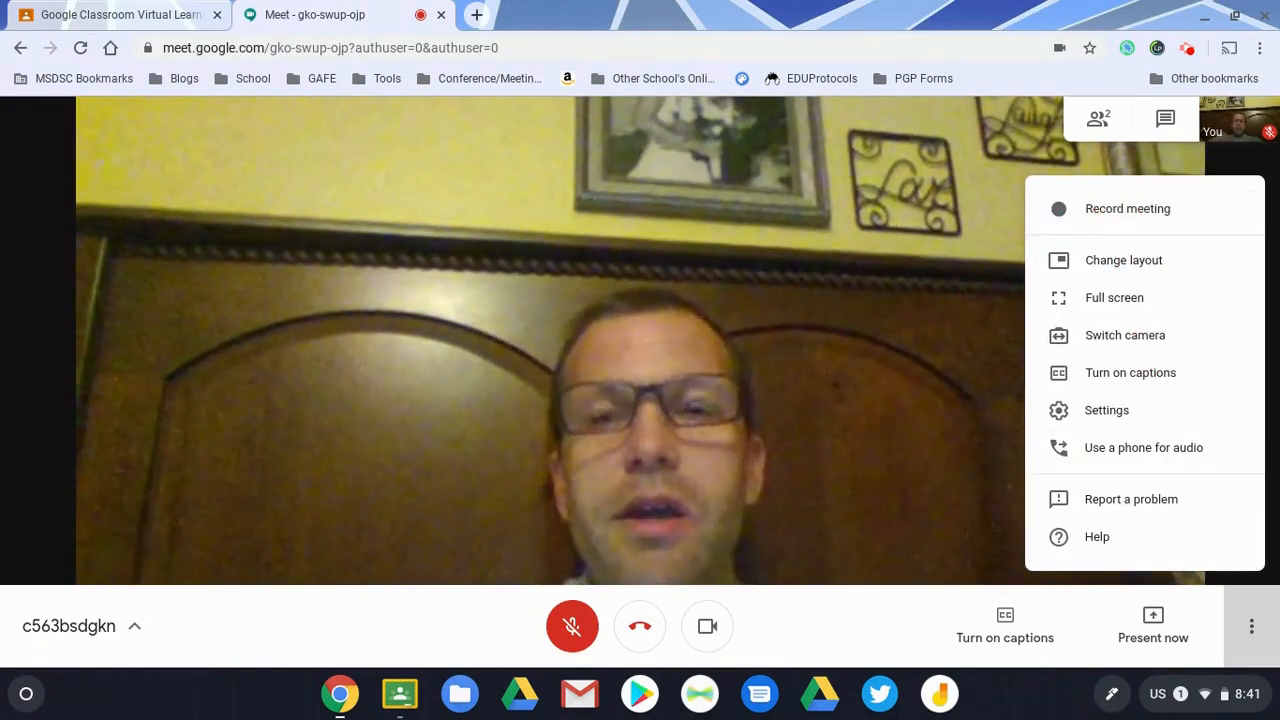
{"action": "left_click", "coordinate": [988, 292]}
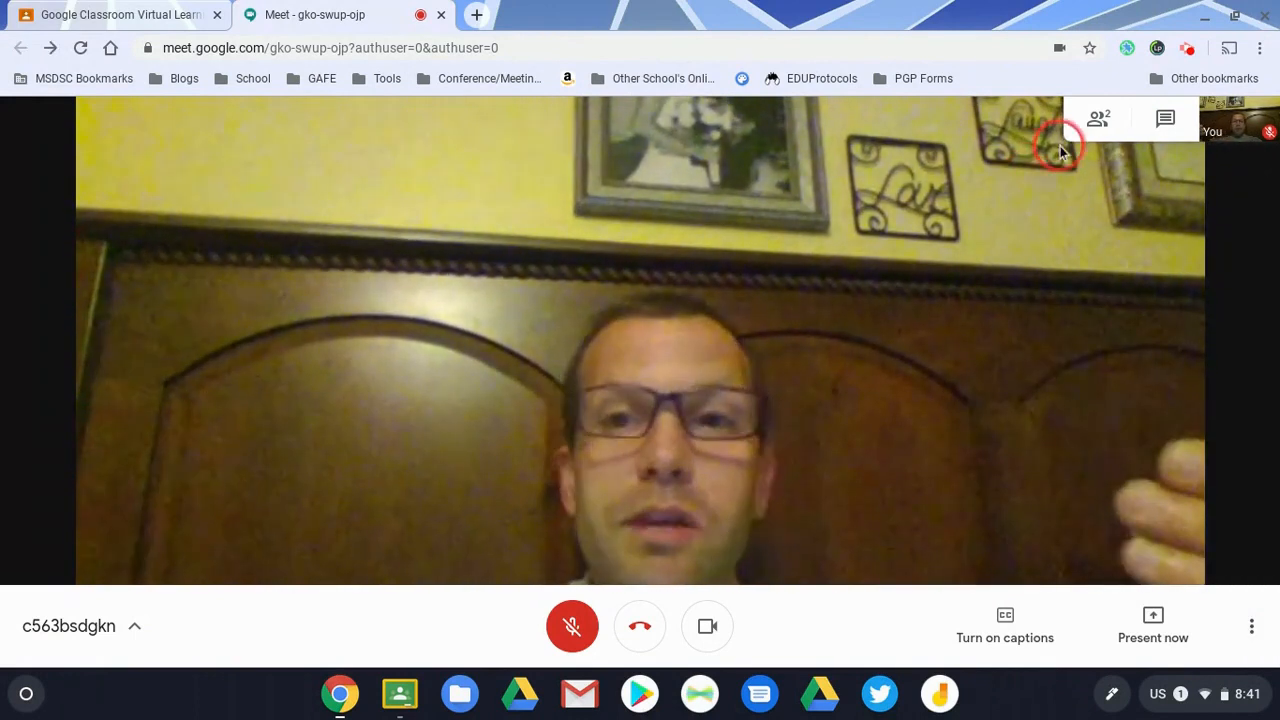
{"action": "left_click", "coordinate": [1096, 120]}
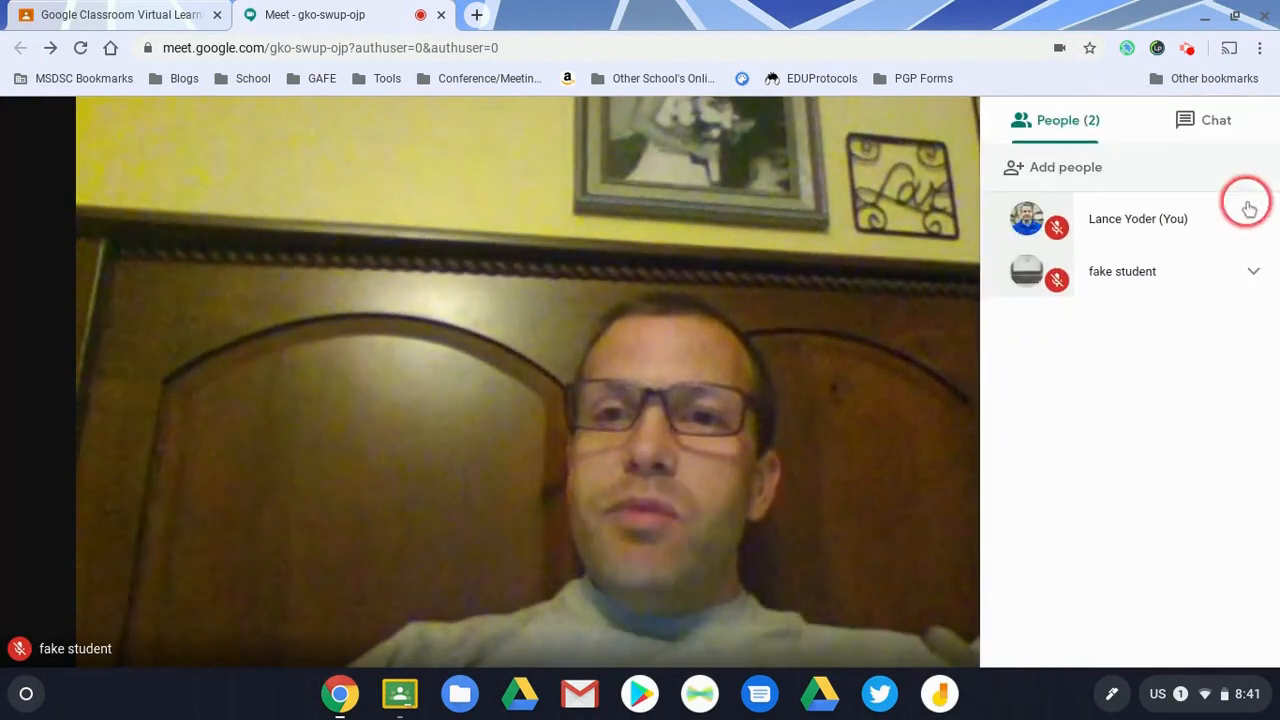
{"action": "left_click", "coordinate": [1252, 272]}
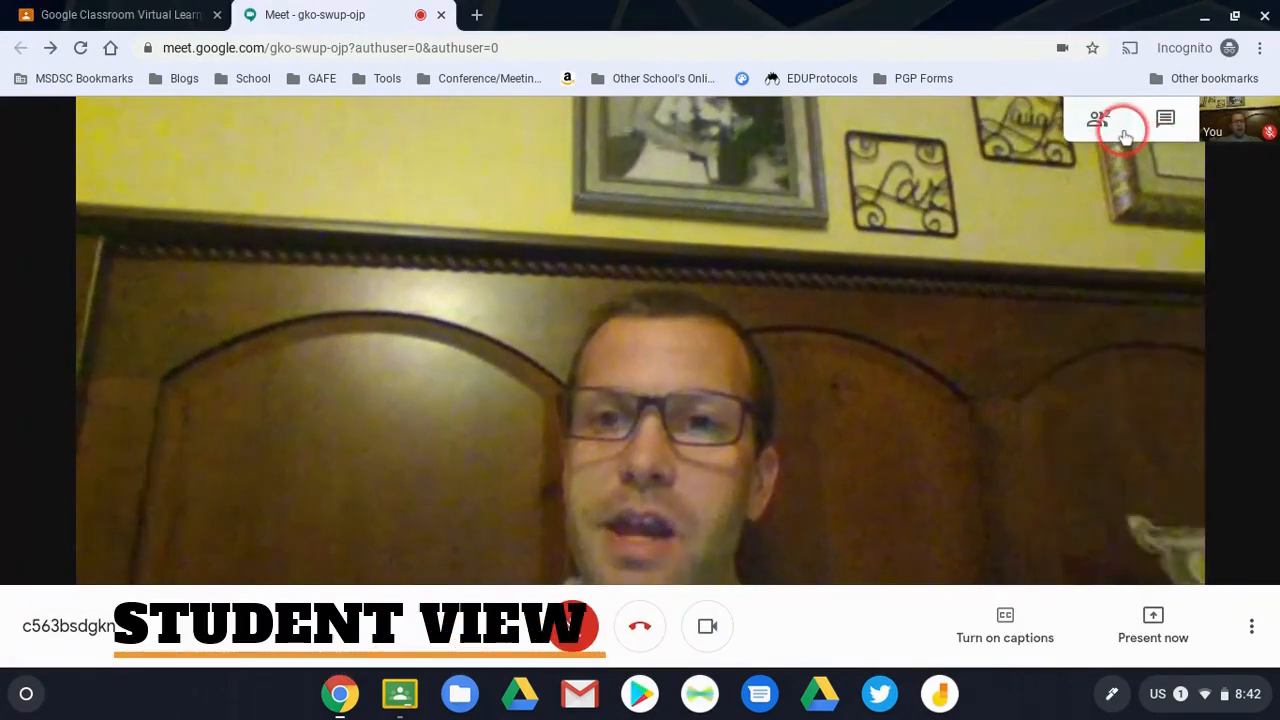
{"action": "left_click", "coordinate": [1096, 120]}
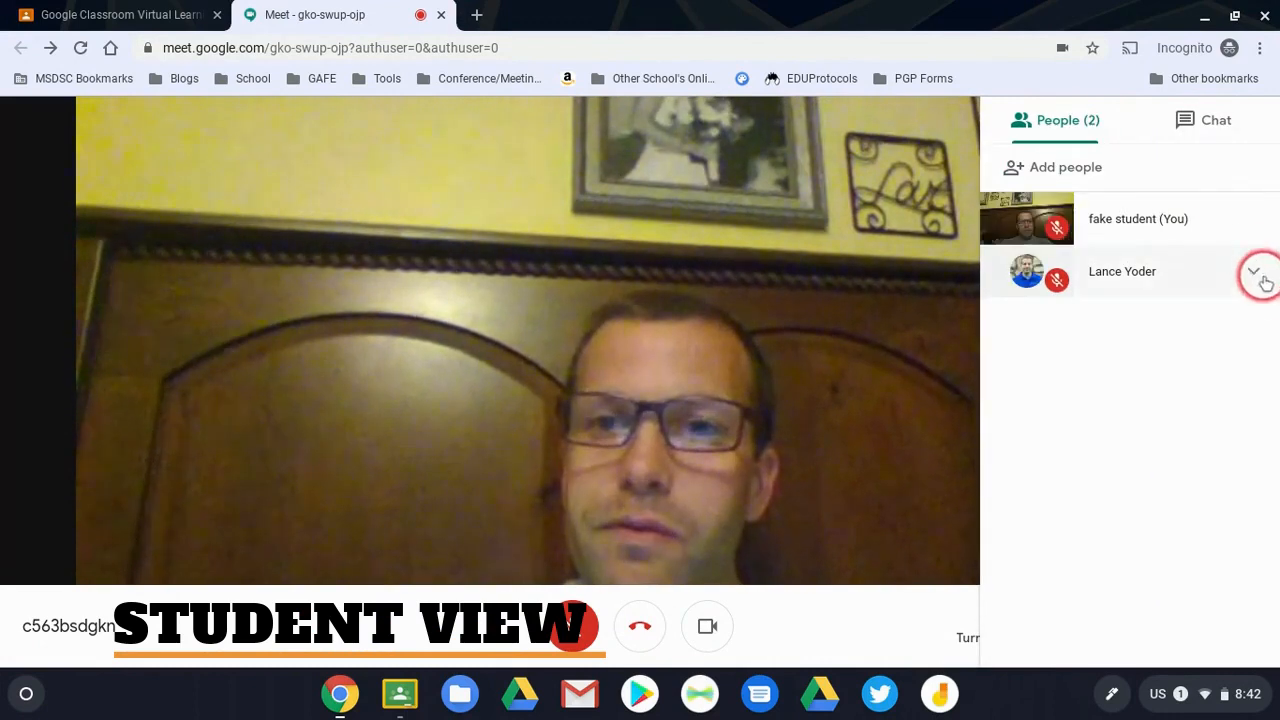
{"action": "left_click", "coordinate": [1252, 272]}
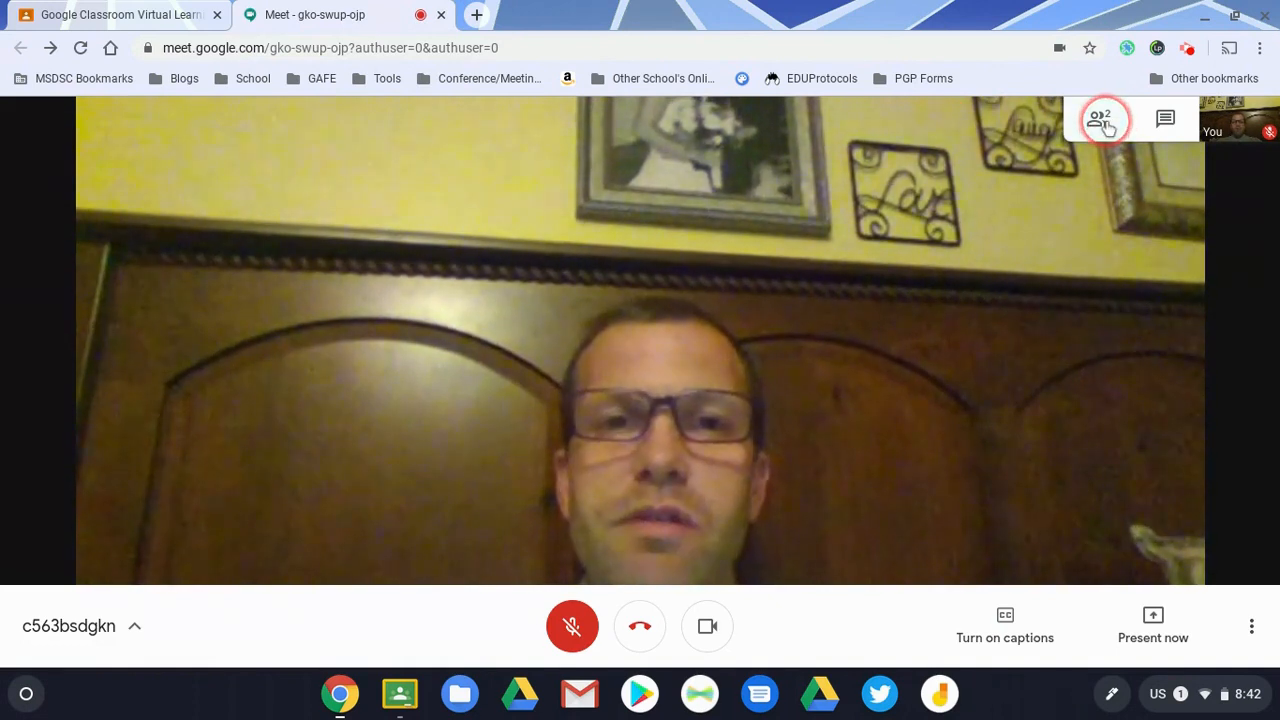
{"action": "left_click", "coordinate": [1104, 120]}
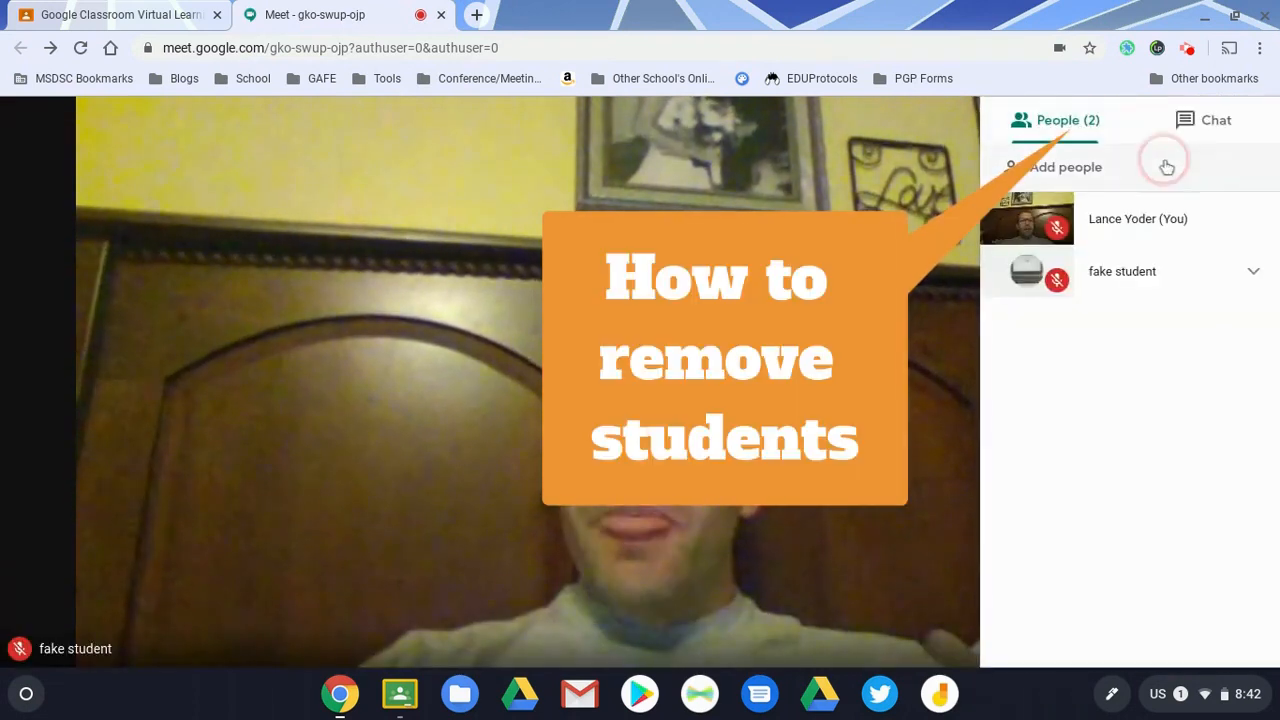
Remove fake student from the call via the People panel and confirm it
{"action": "left_click", "coordinate": [1252, 272]}
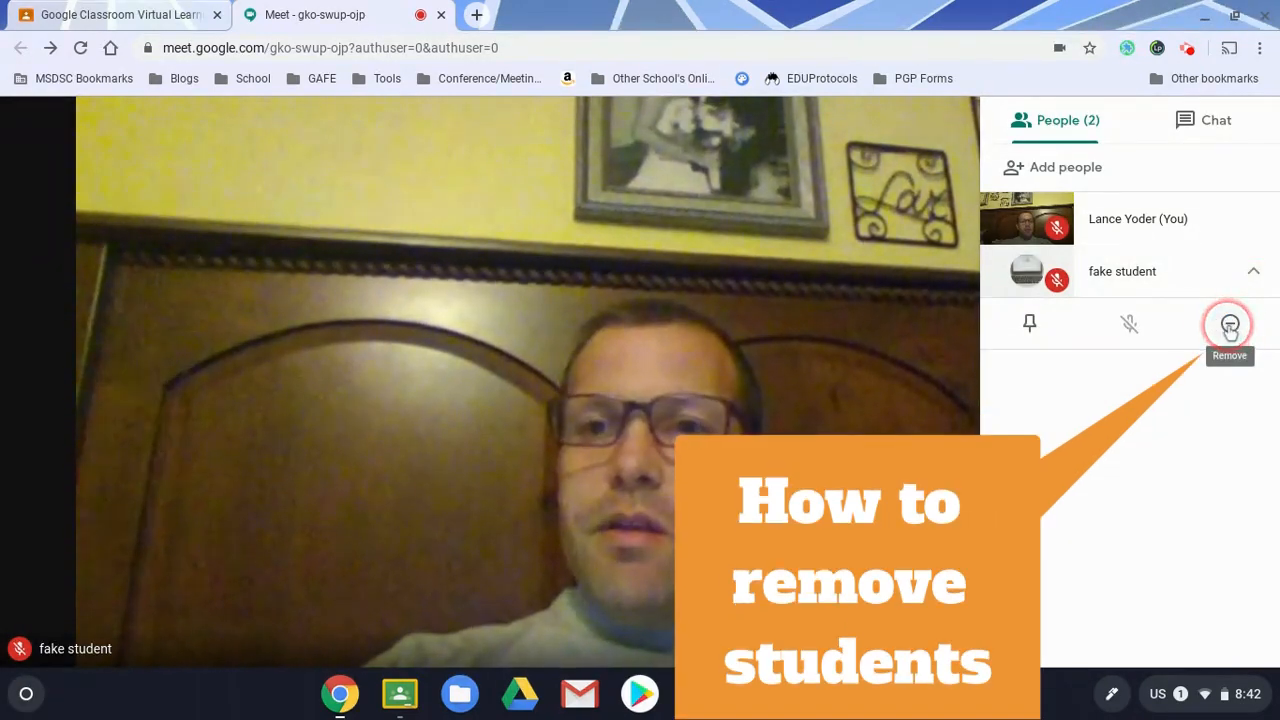
{"action": "left_click", "coordinate": [1228, 324]}
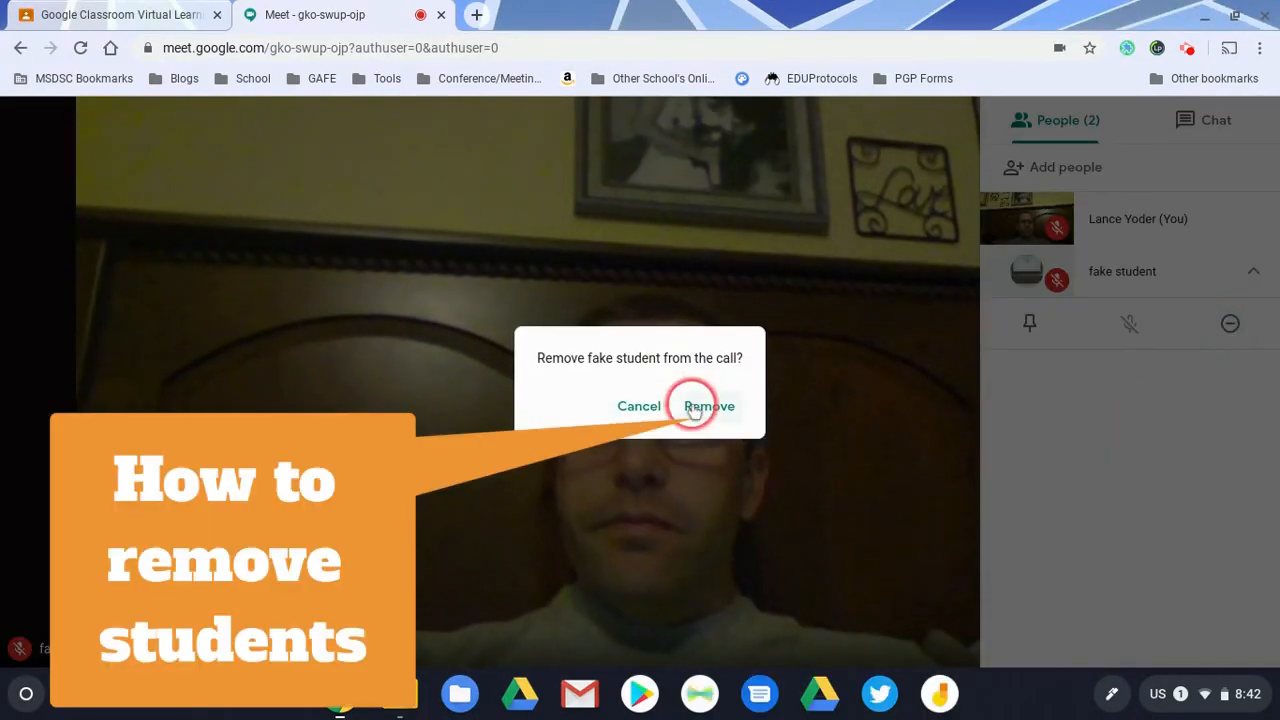
{"action": "left_click", "coordinate": [708, 406]}
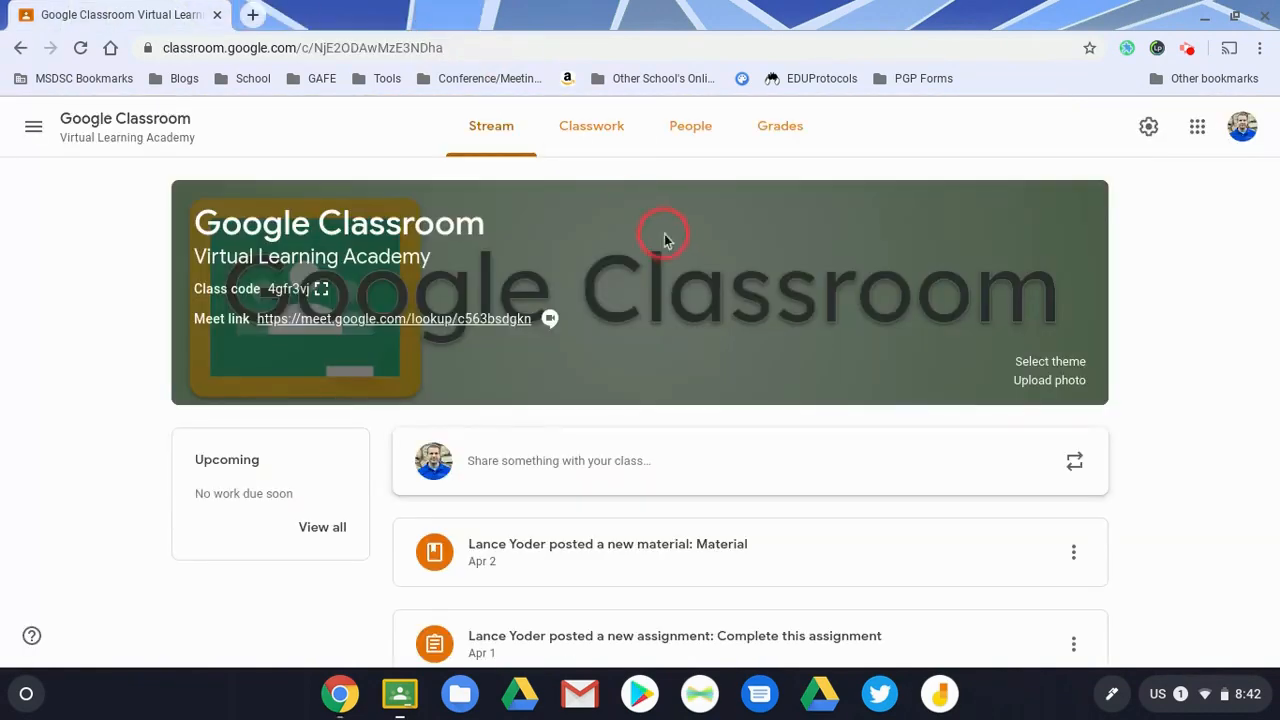
As the removed student, reach the c563bsdgkn Meet lobby from the Stream link
{"action": "left_click", "coordinate": [392, 318]}
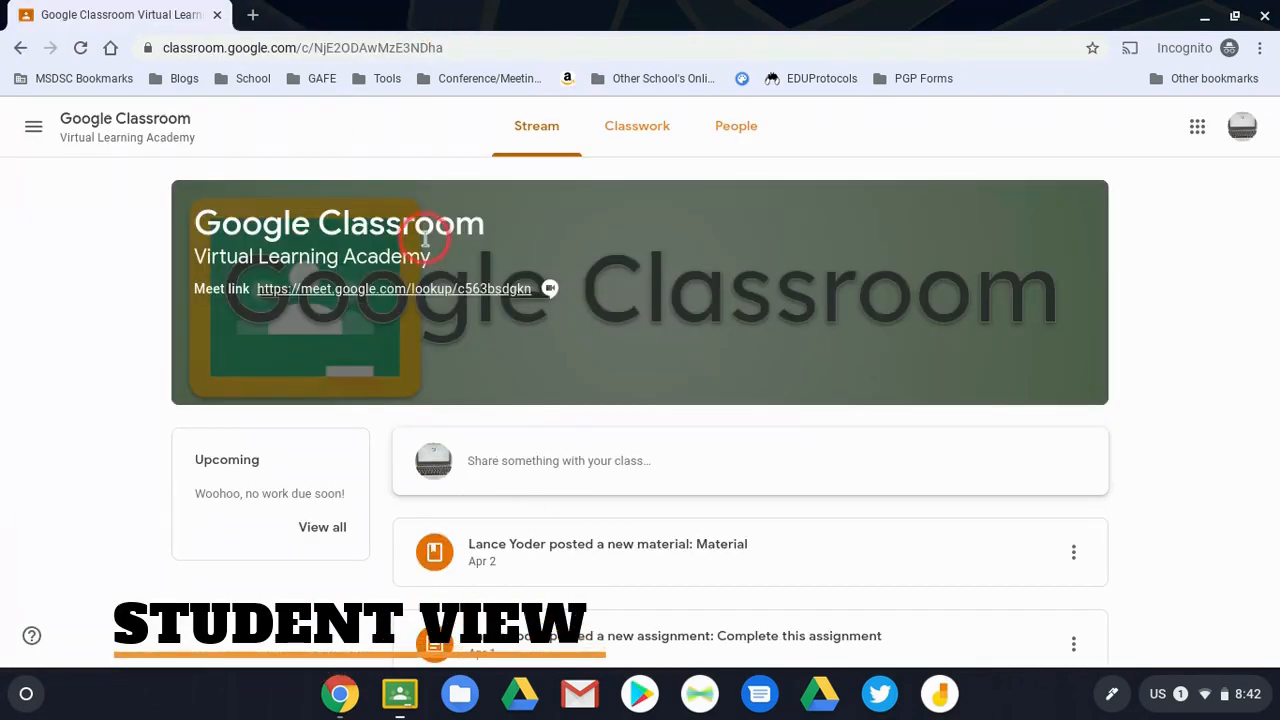
{"action": "left_click", "coordinate": [392, 288]}
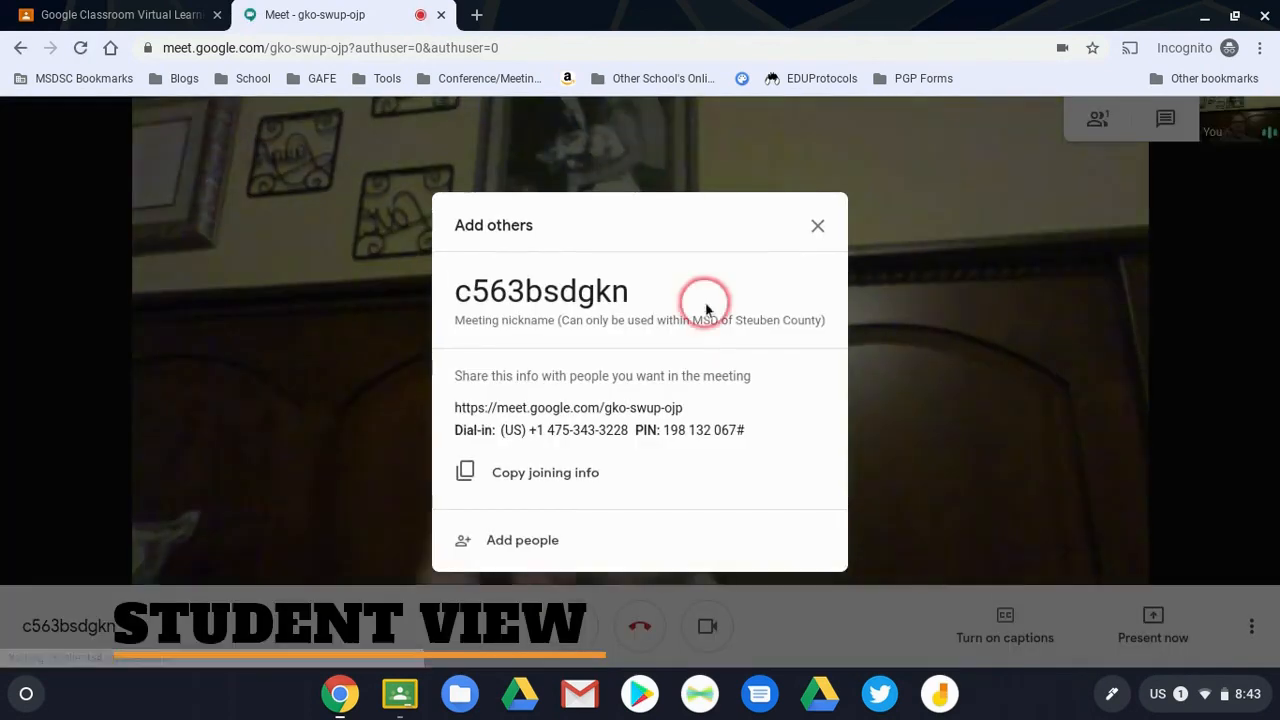
{"action": "left_click", "coordinate": [816, 224]}
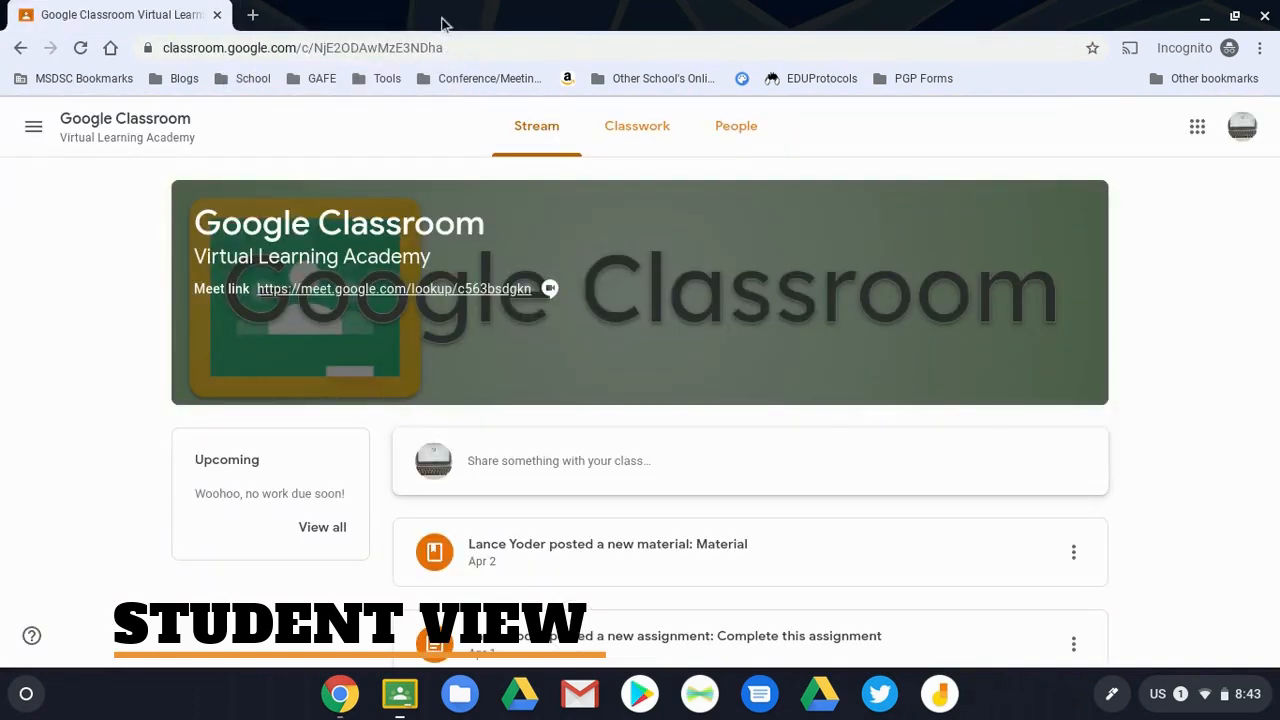
{"action": "left_click", "coordinate": [392, 288]}
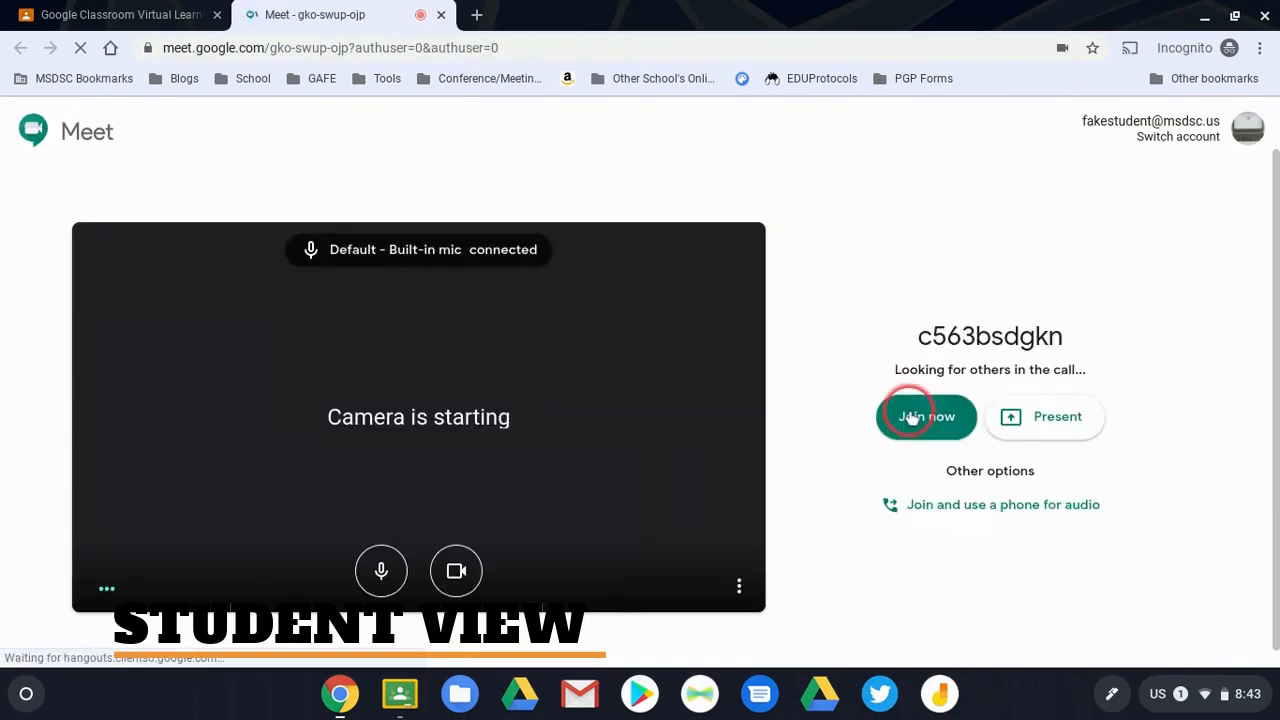
Join the meeting as the student and return to the teacher's Classroom stream
{"action": "left_click", "coordinate": [924, 416]}
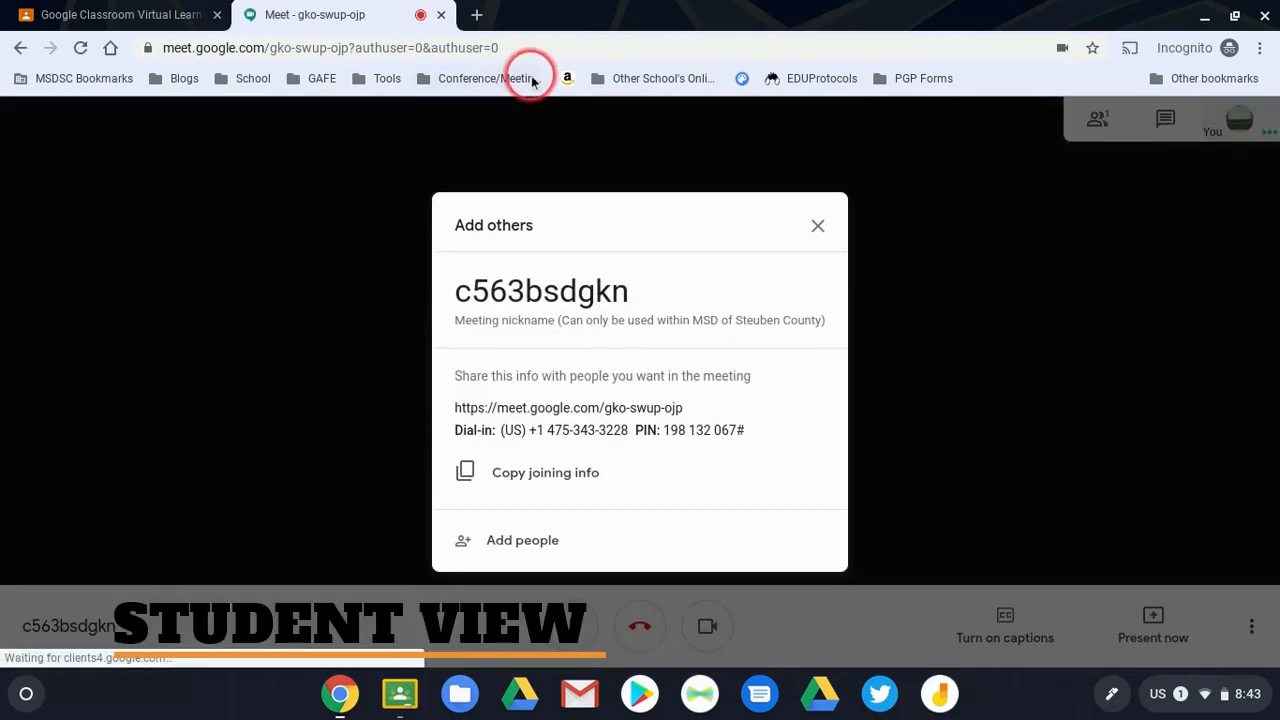
{"action": "left_click", "coordinate": [818, 224]}
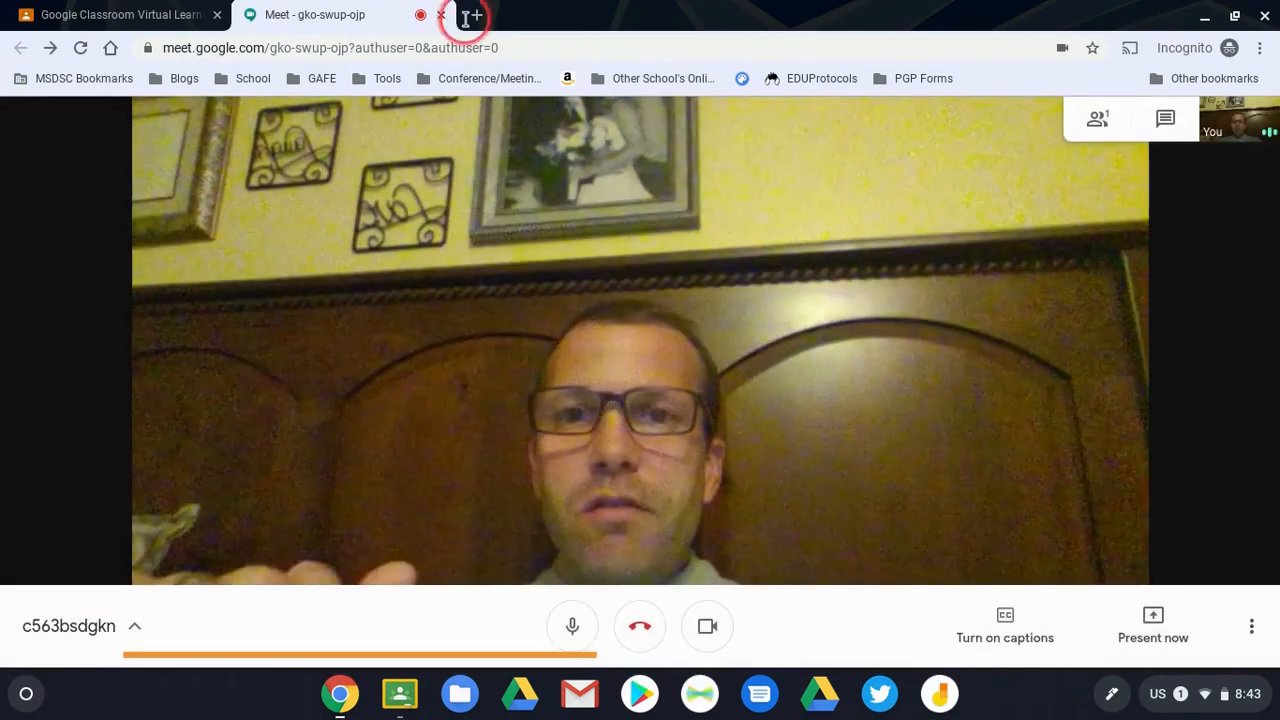
{"action": "left_click", "coordinate": [442, 14]}
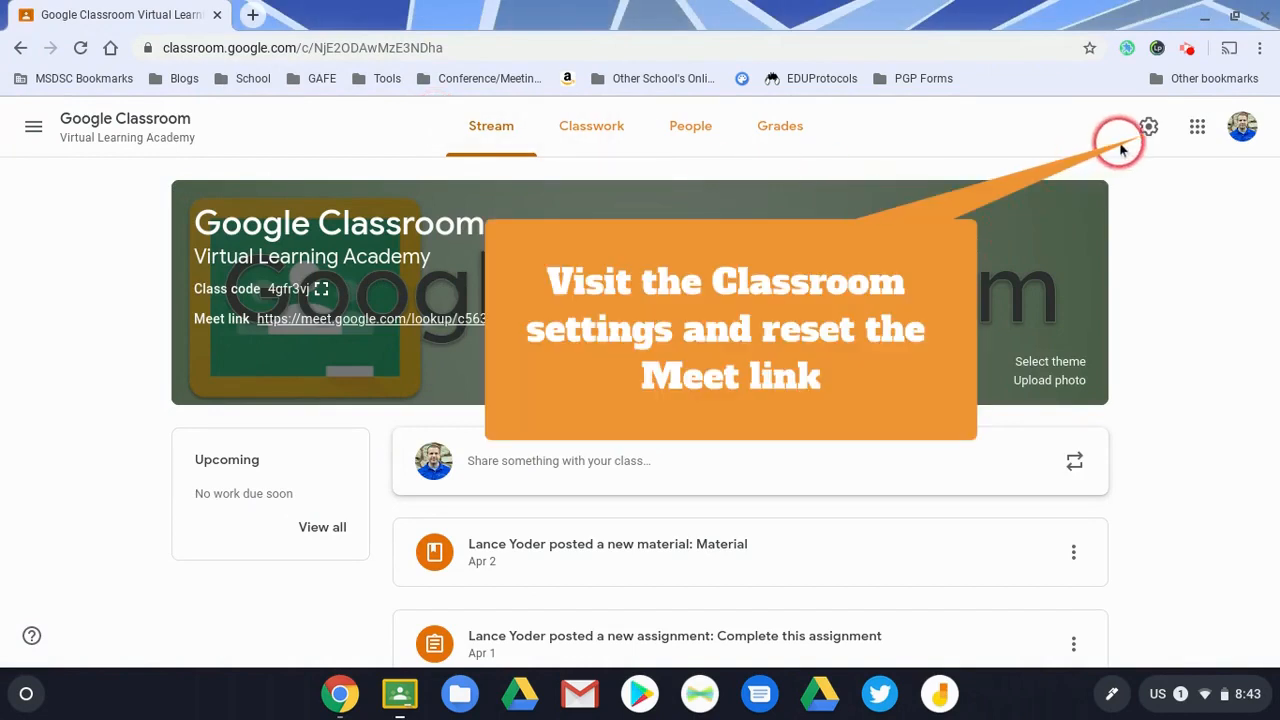
{"action": "left_click", "coordinate": [1148, 126]}
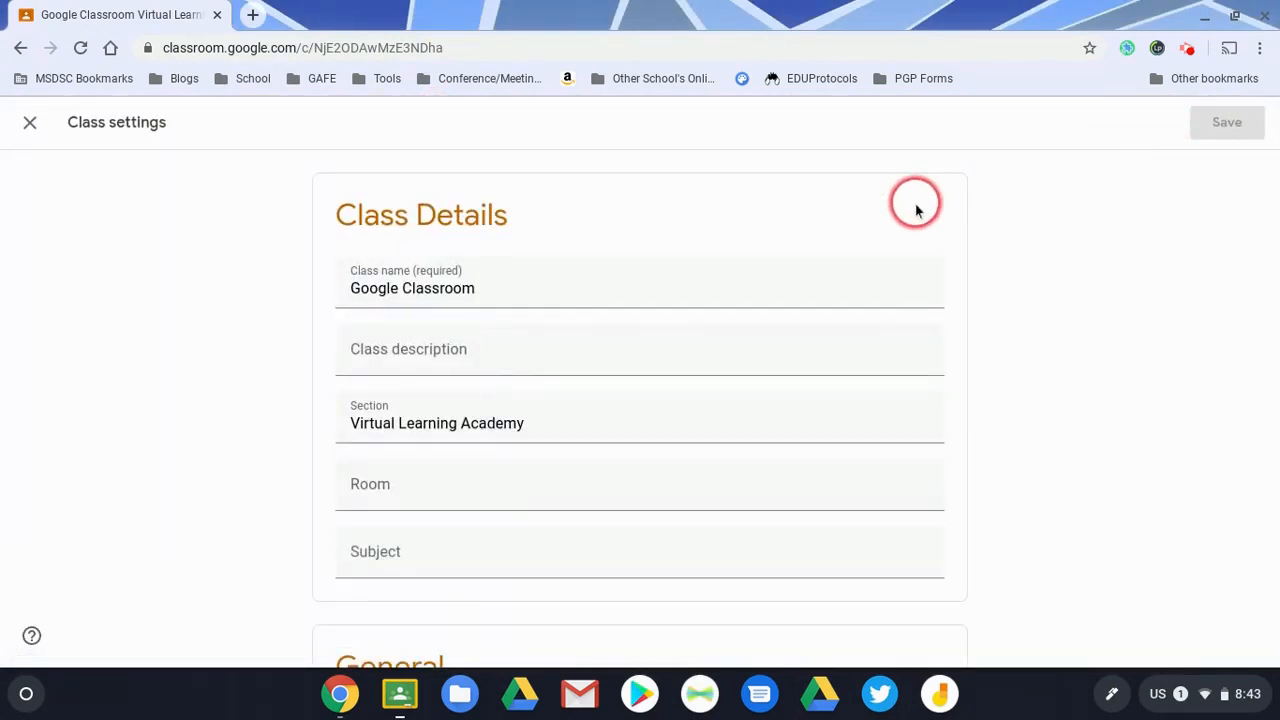
{"action": "scroll", "scroll_direction": "down", "scroll_amount": 3}
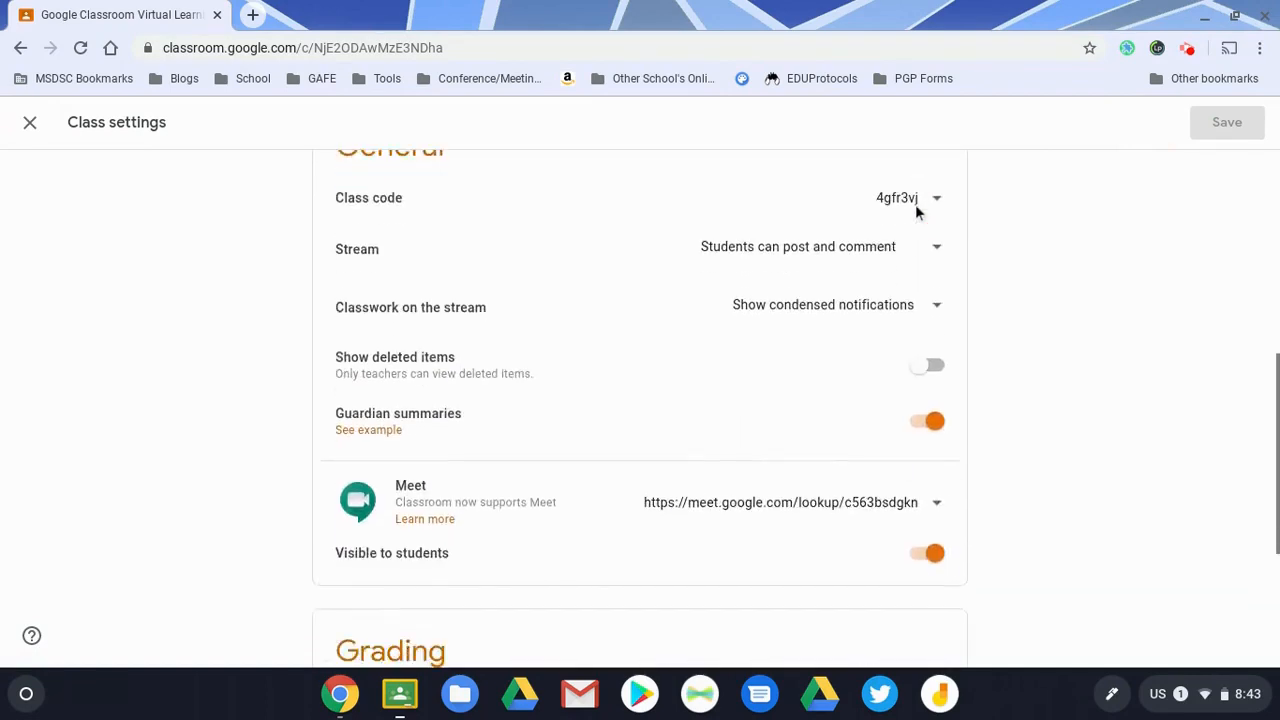
{"action": "scroll", "scroll_direction": "down", "scroll_amount": 3}
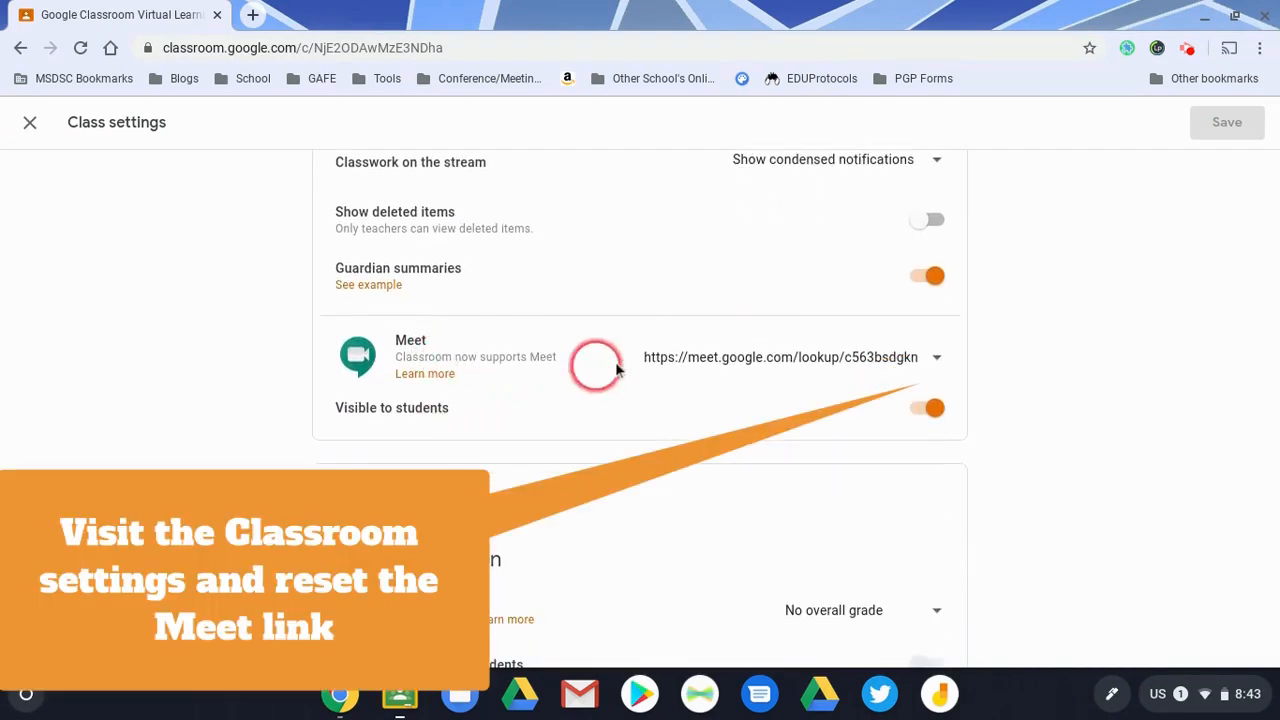
{"action": "left_click", "coordinate": [936, 356]}
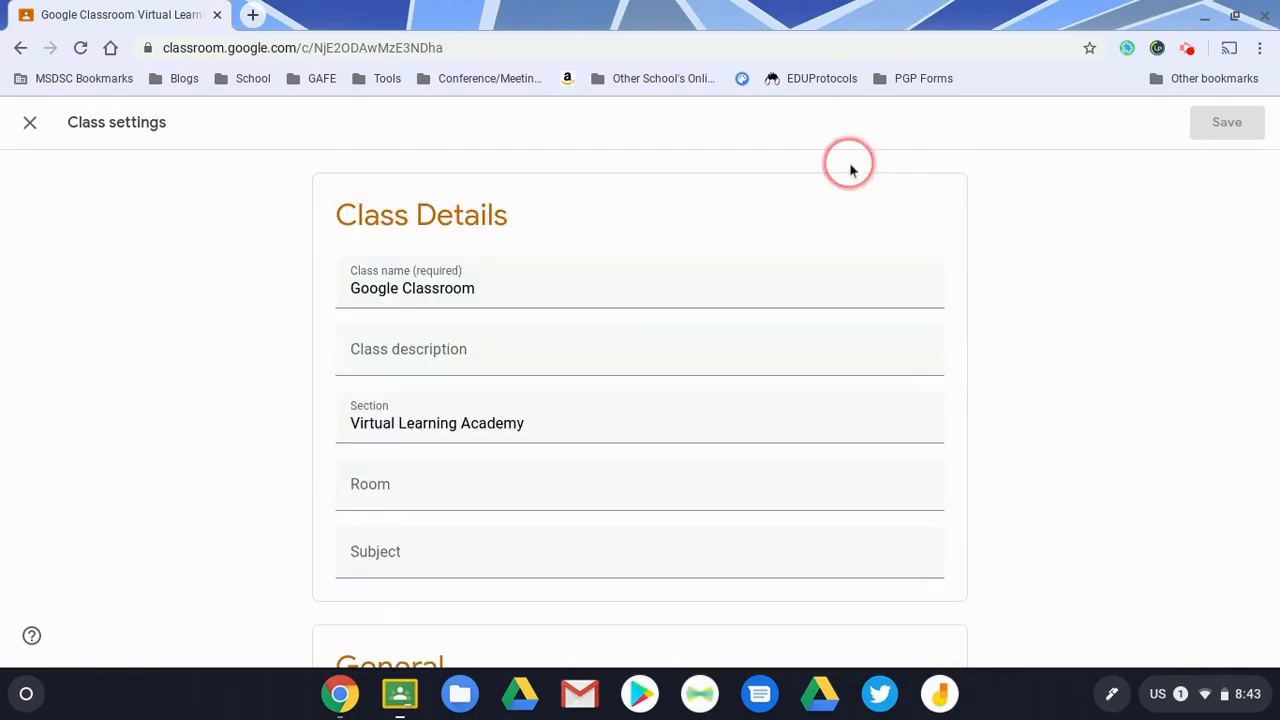
{"action": "mouse_move", "coordinate": [992, 450]}
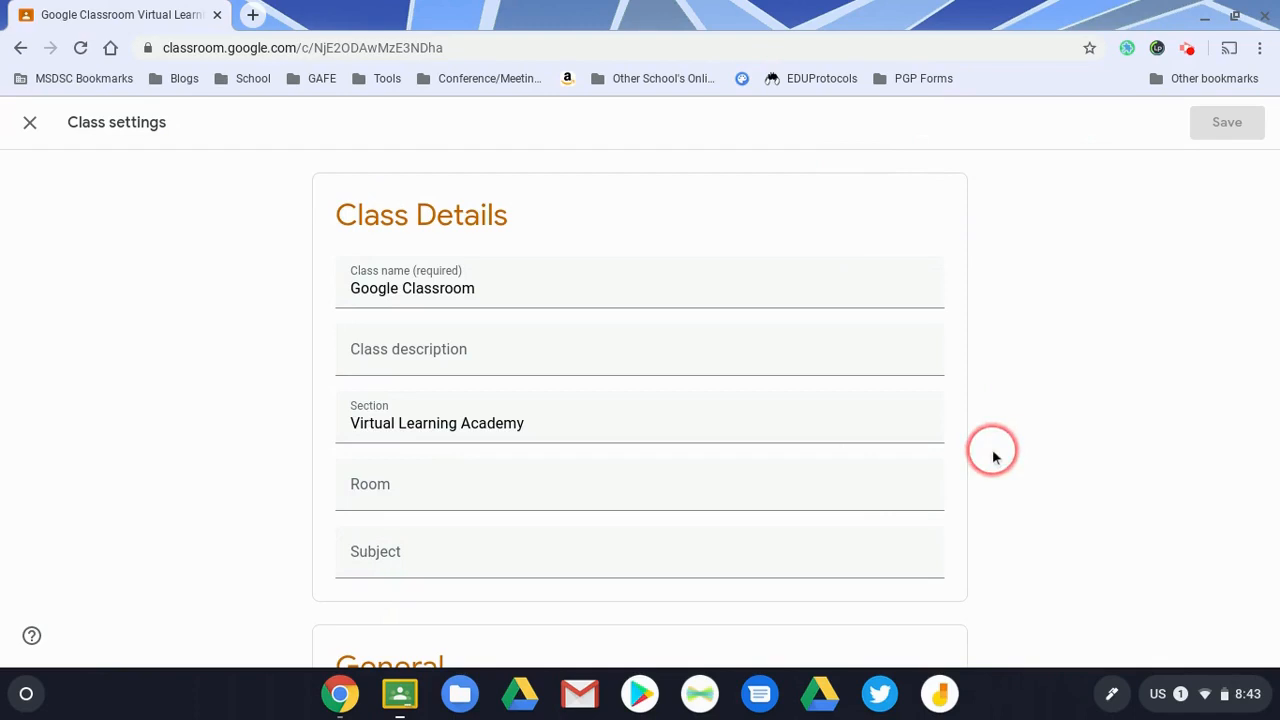
{"action": "left_click", "coordinate": [28, 122]}
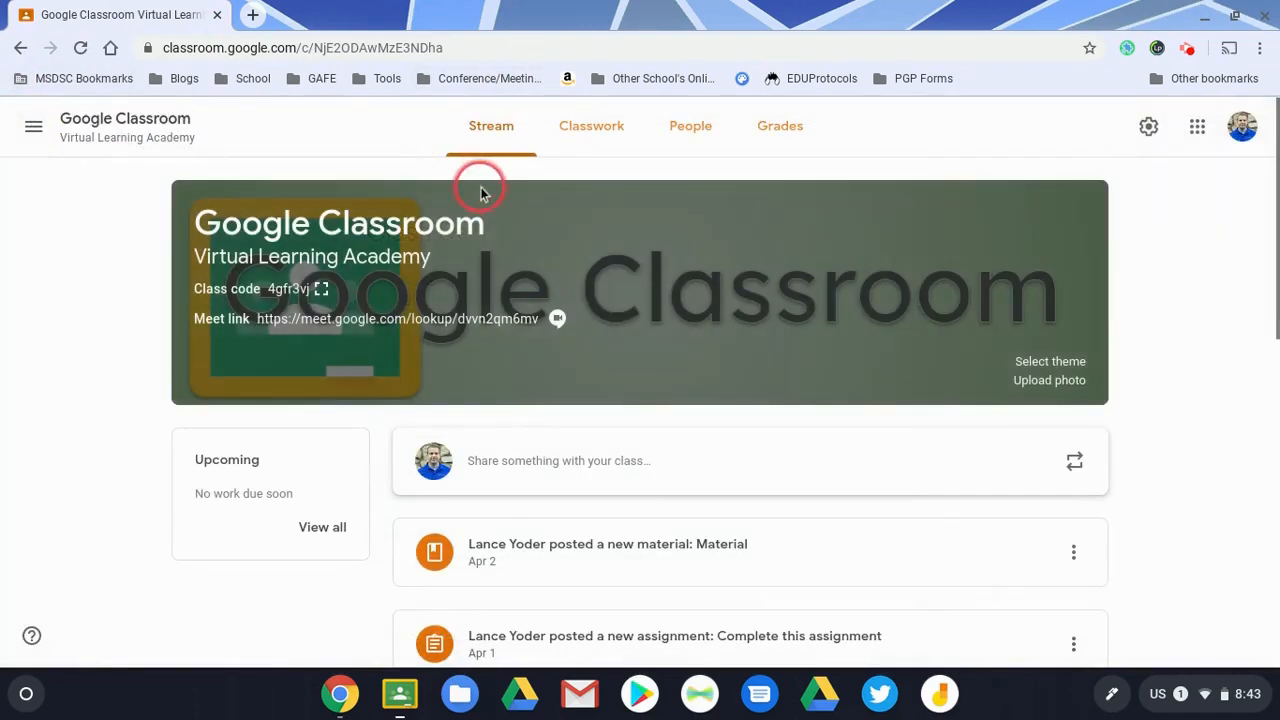
{"action": "mouse_move", "coordinate": [650, 270]}
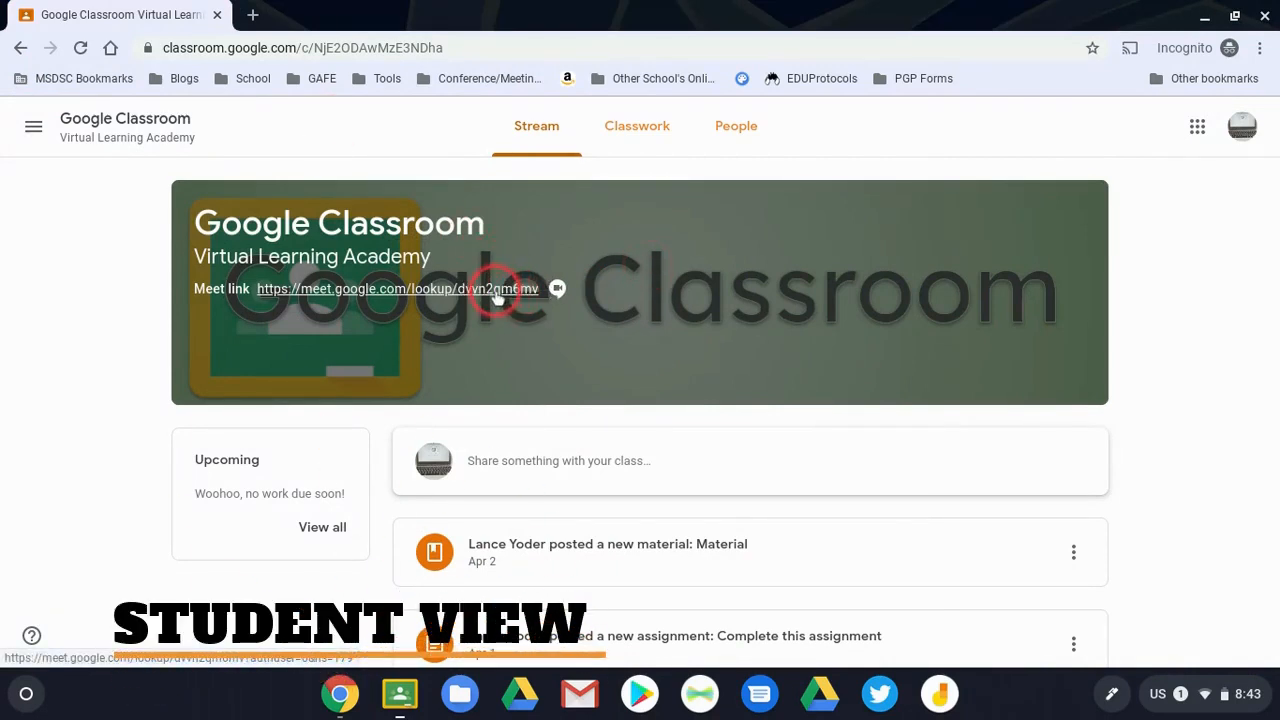
Verify the student can't open the new link while the teacher reaches the dvvn2qm6mv lobby
{"action": "left_click", "coordinate": [396, 288]}
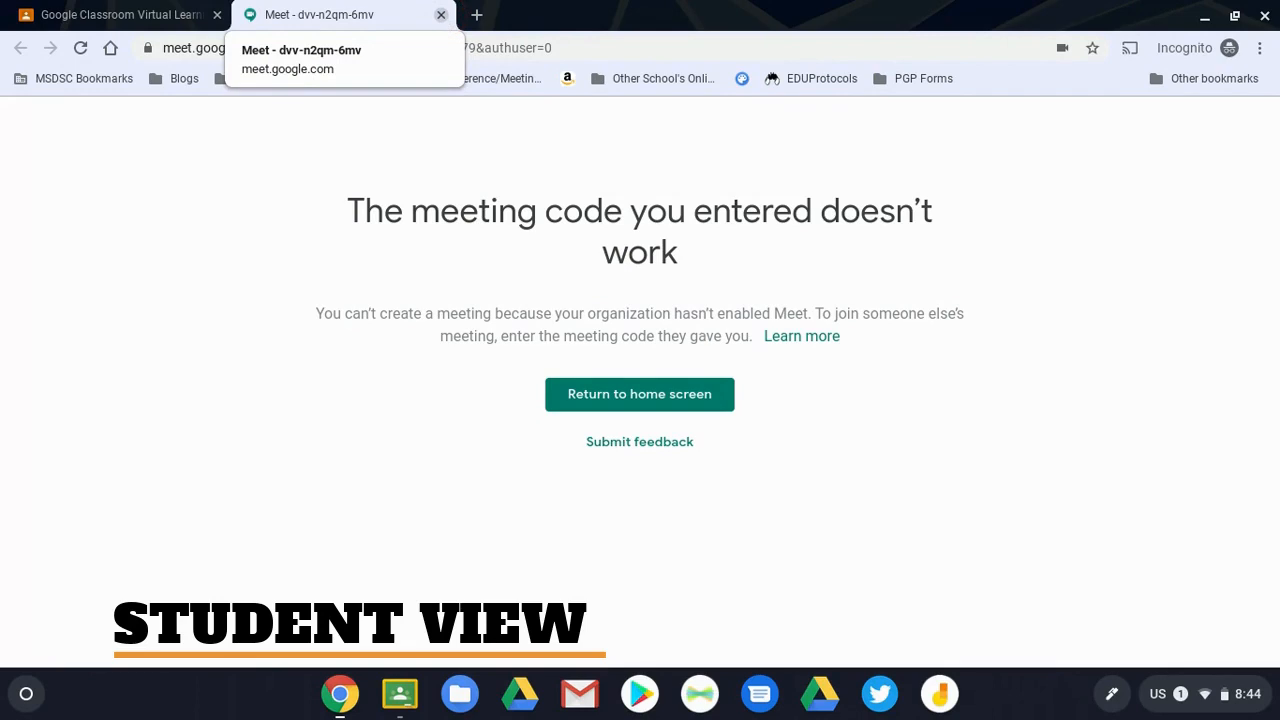
{"action": "left_click", "coordinate": [440, 14]}
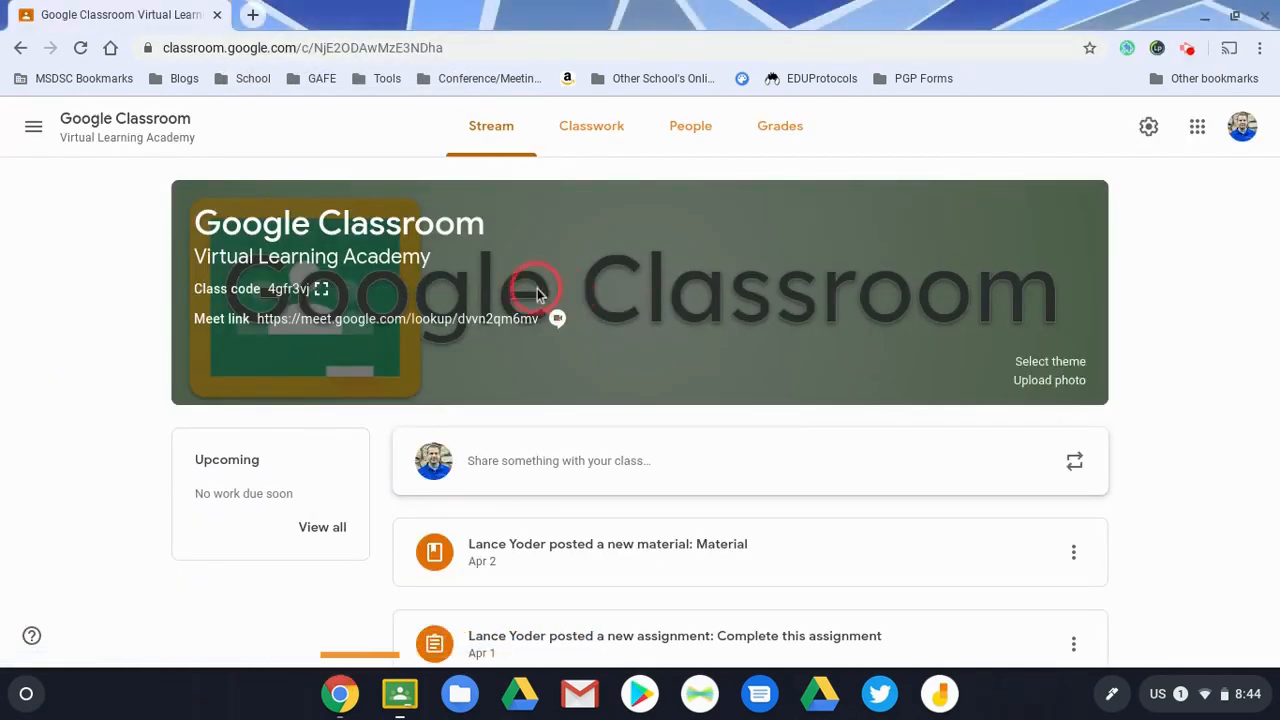
{"action": "left_click", "coordinate": [396, 318]}
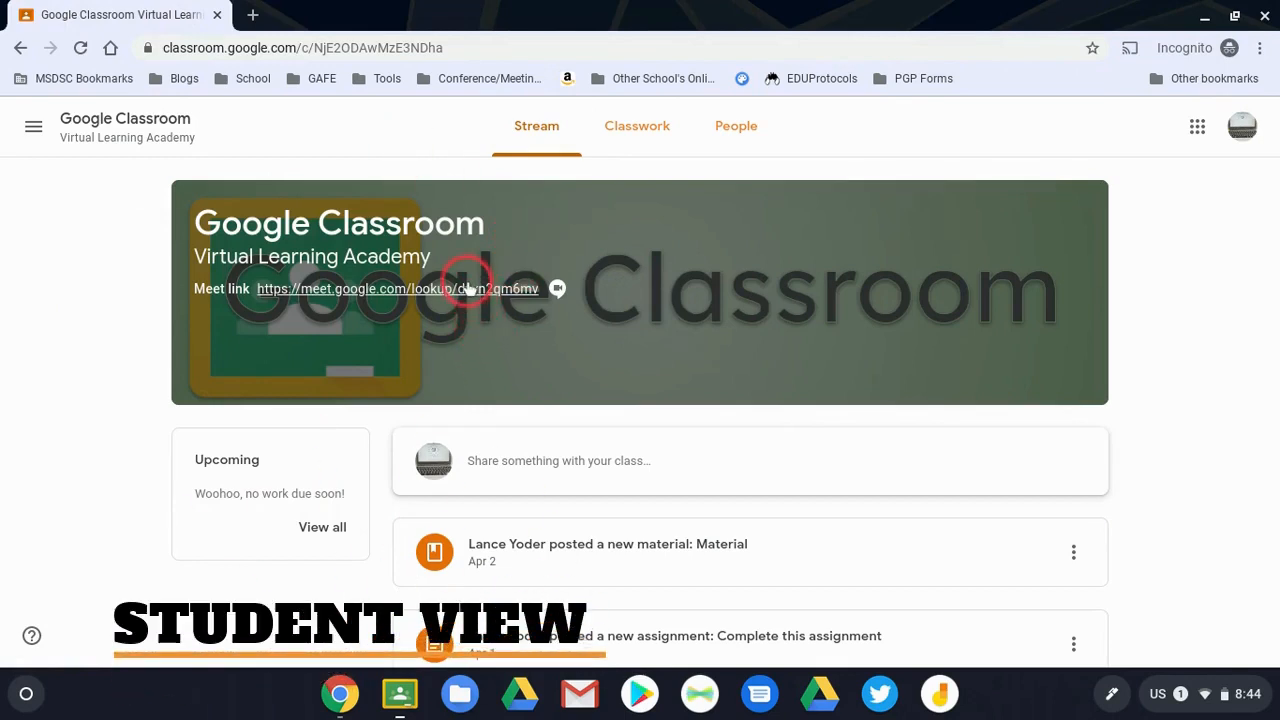
{"action": "left_click", "coordinate": [396, 288]}
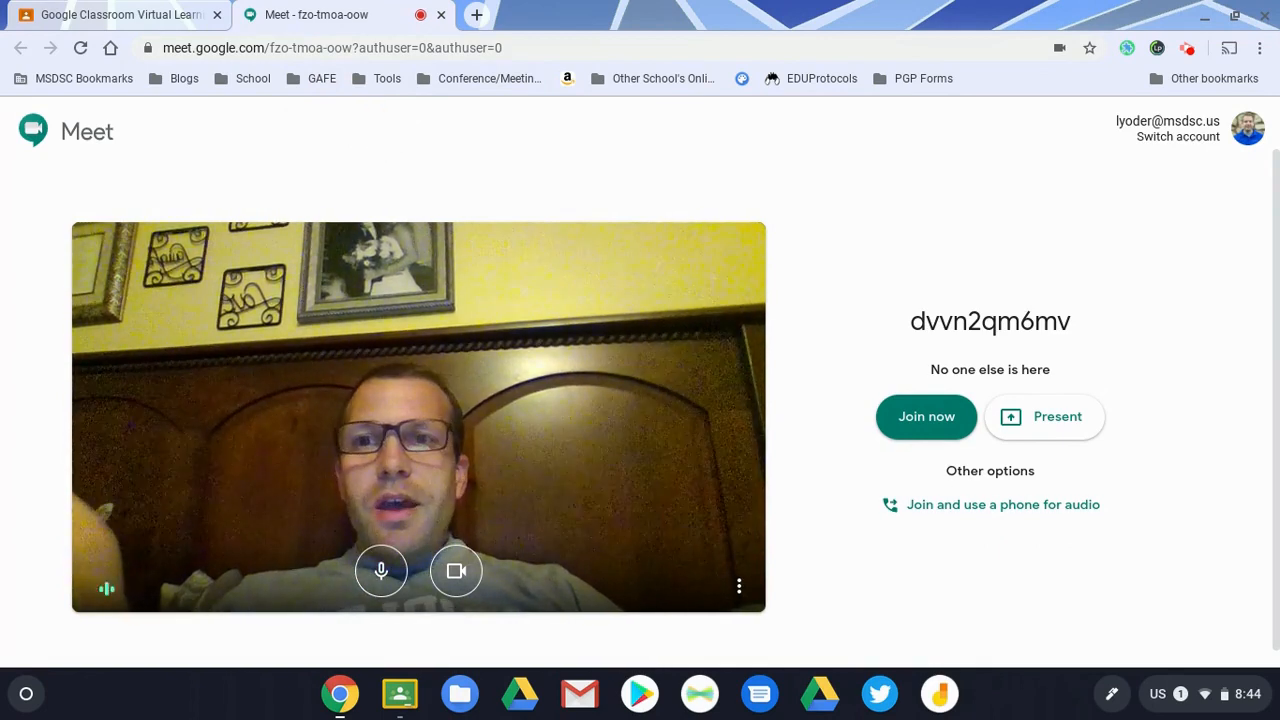
{"action": "left_click", "coordinate": [116, 14]}
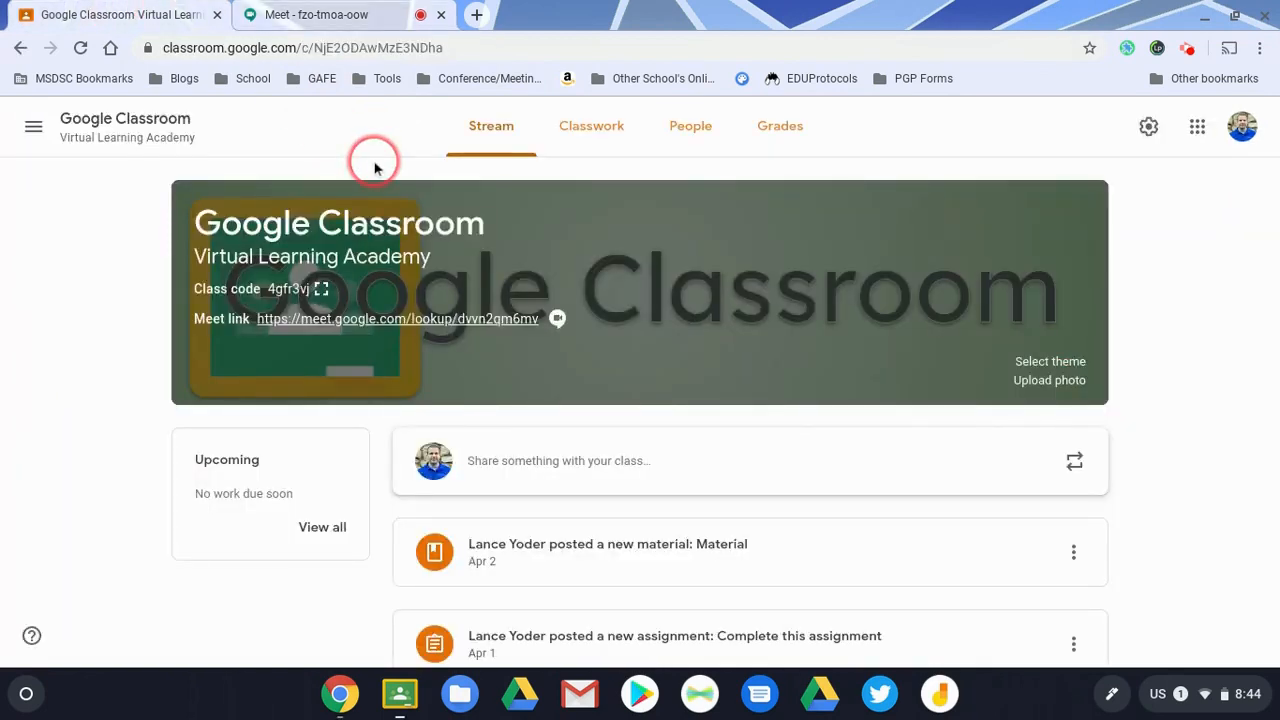
{"action": "mouse_move", "coordinate": [988, 240]}
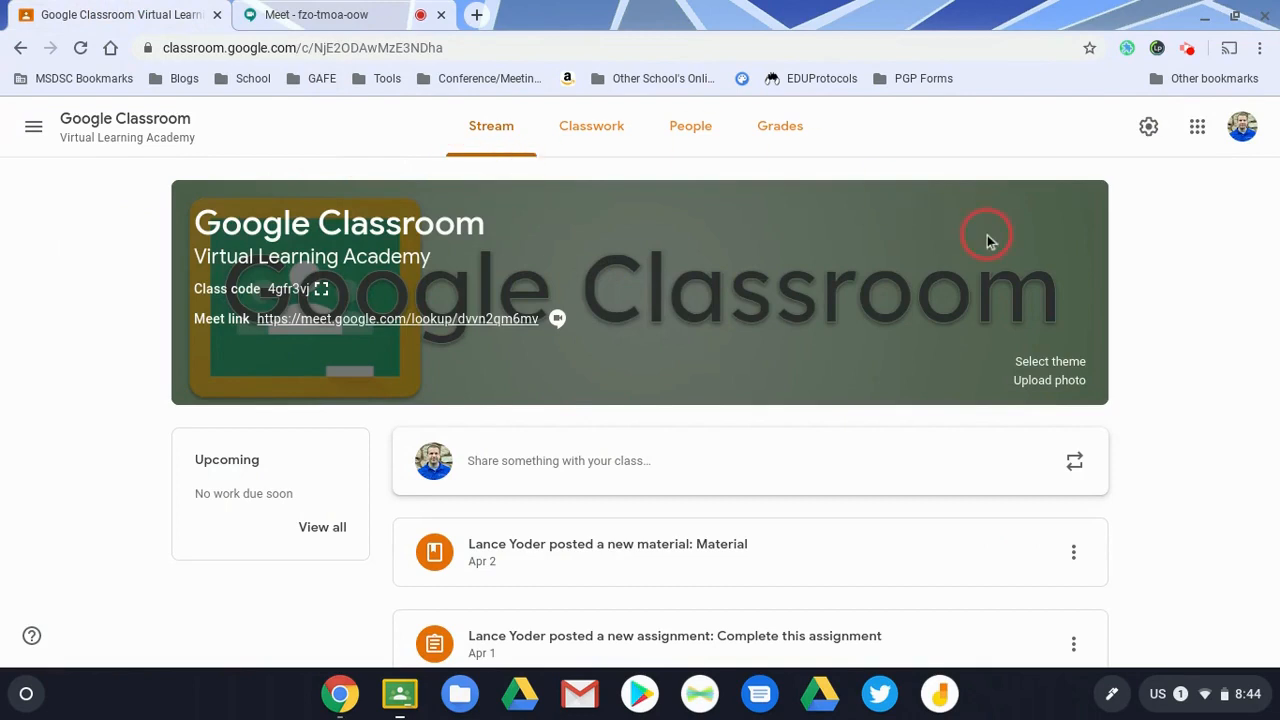
{"action": "left_click", "coordinate": [1148, 126]}
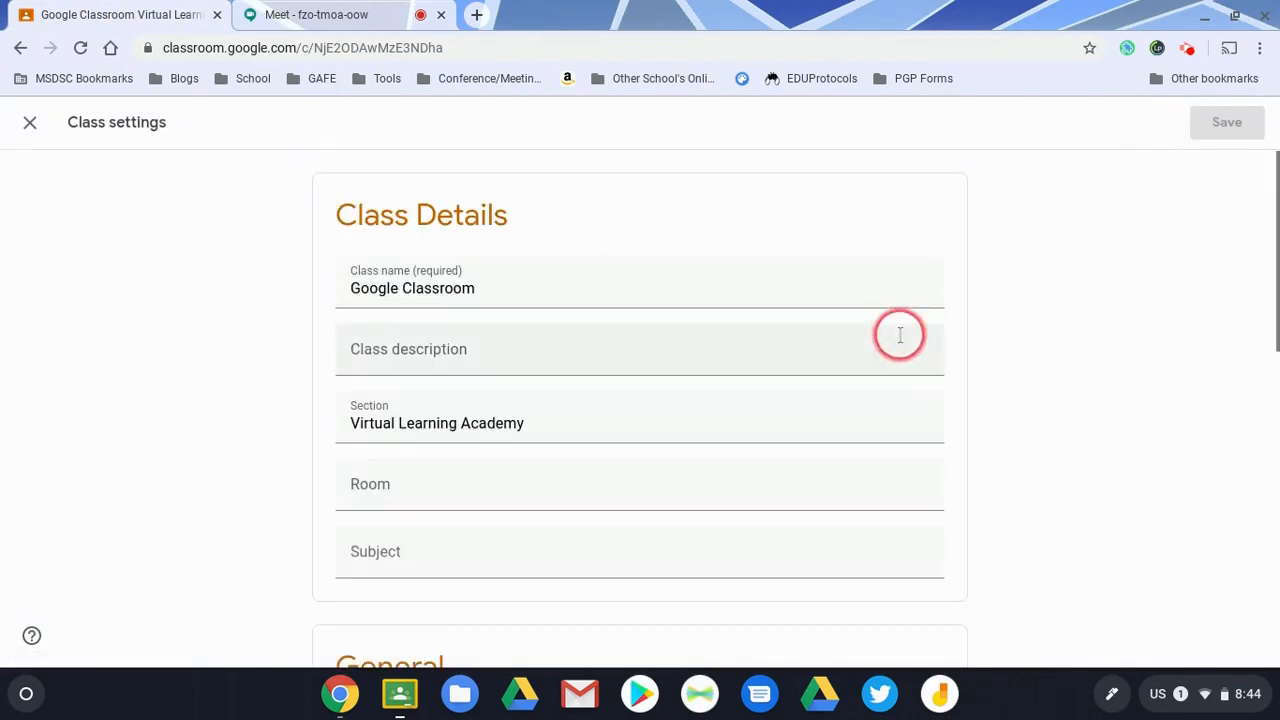
{"action": "scroll", "scroll_direction": "down", "scroll_amount": 3}
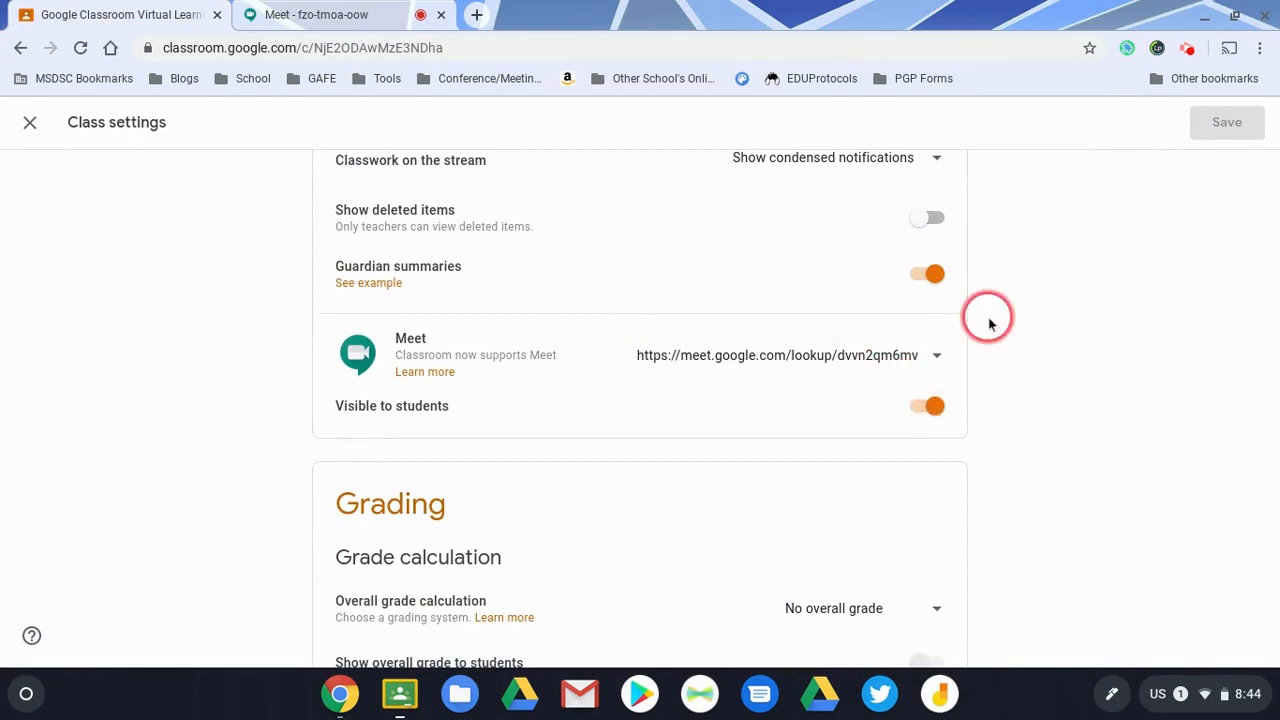
{"action": "left_click", "coordinate": [936, 356]}
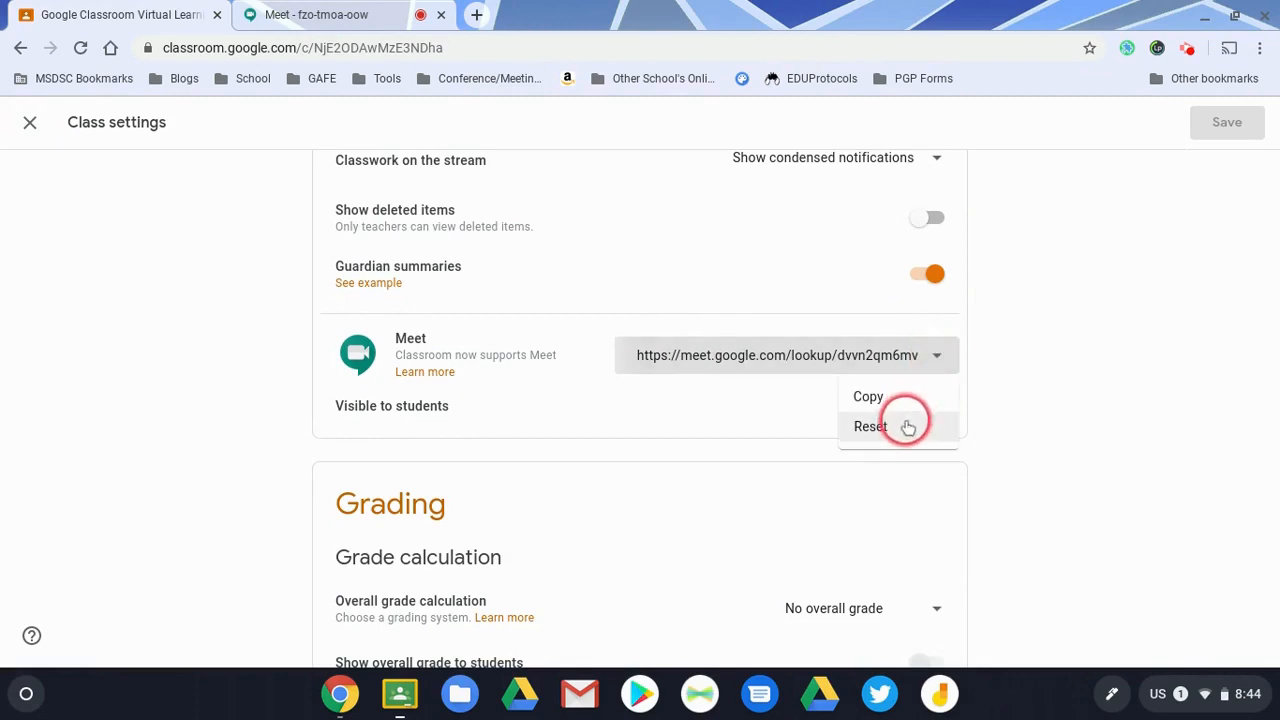
{"action": "left_click", "coordinate": [870, 426]}
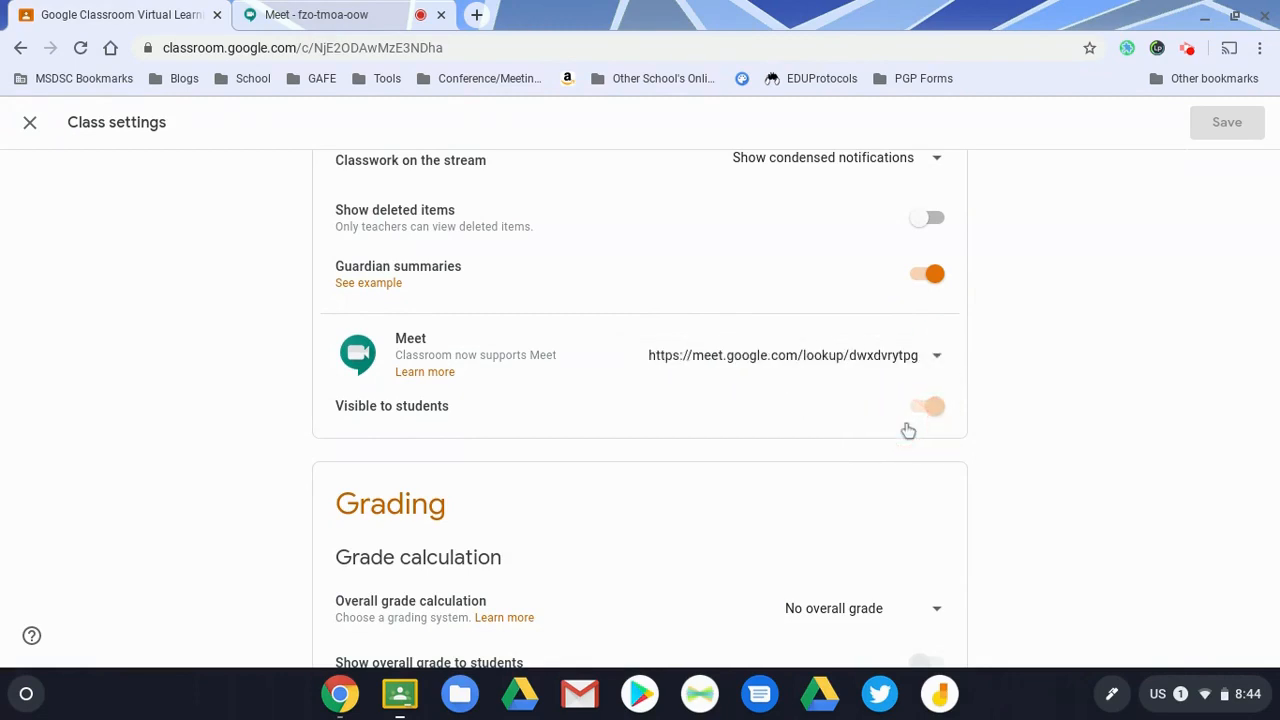
{"action": "left_click", "coordinate": [926, 404]}
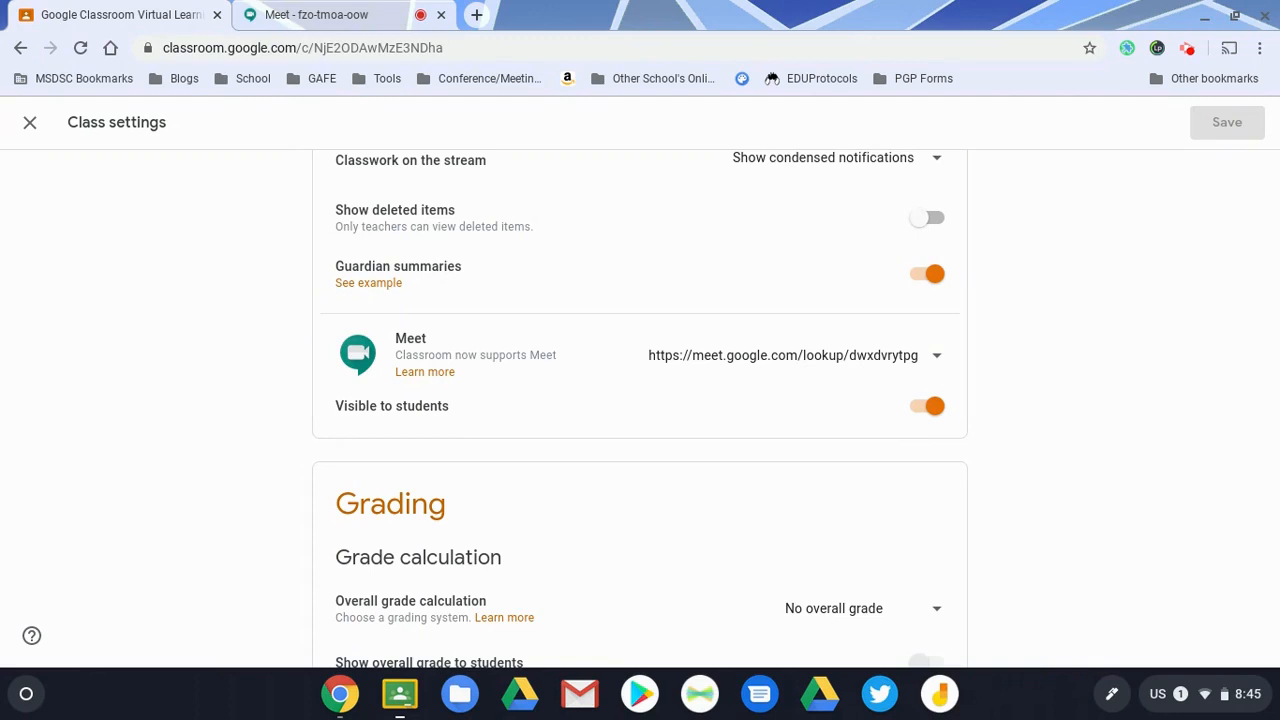
{"action": "left_click", "coordinate": [316, 14]}
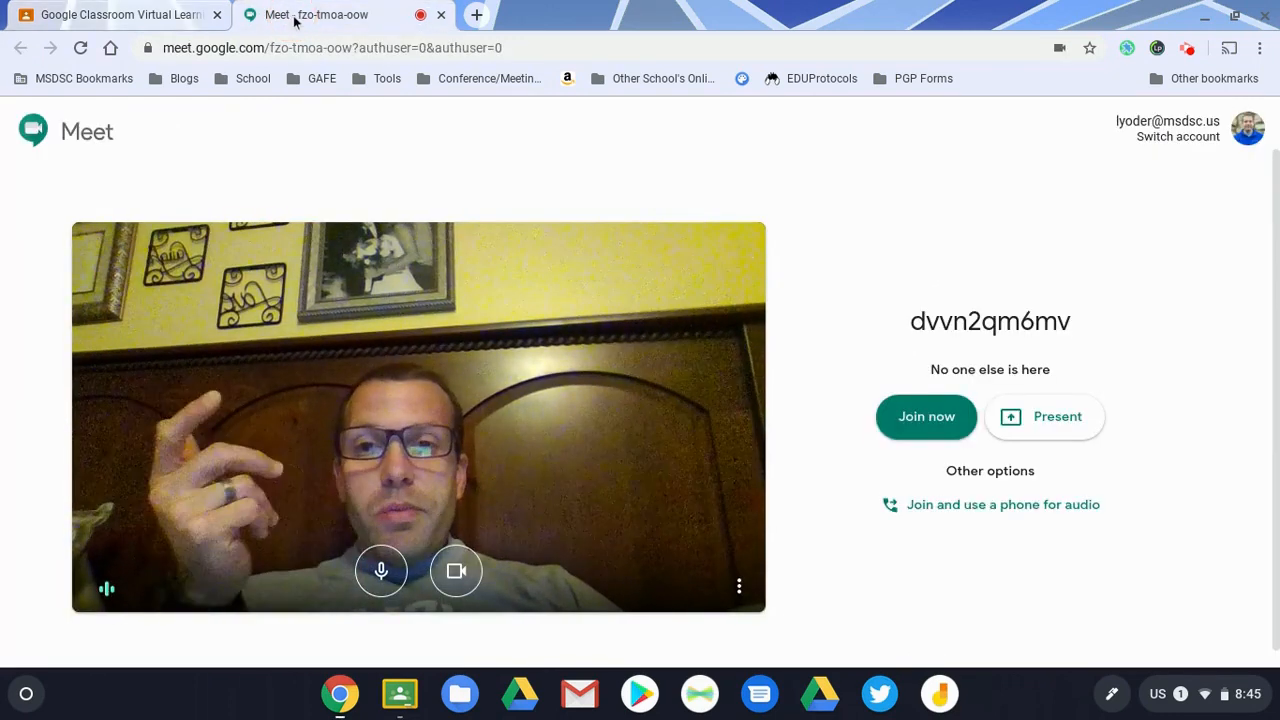